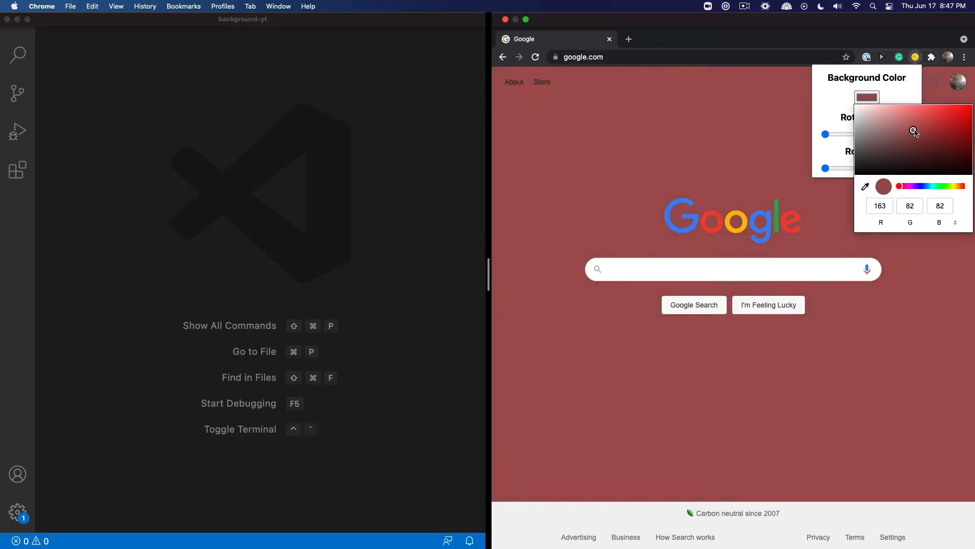
Drag the Rotate Page slider out and back upright, then try the Rotate 3D slider
drag(826, 134, 844, 134)
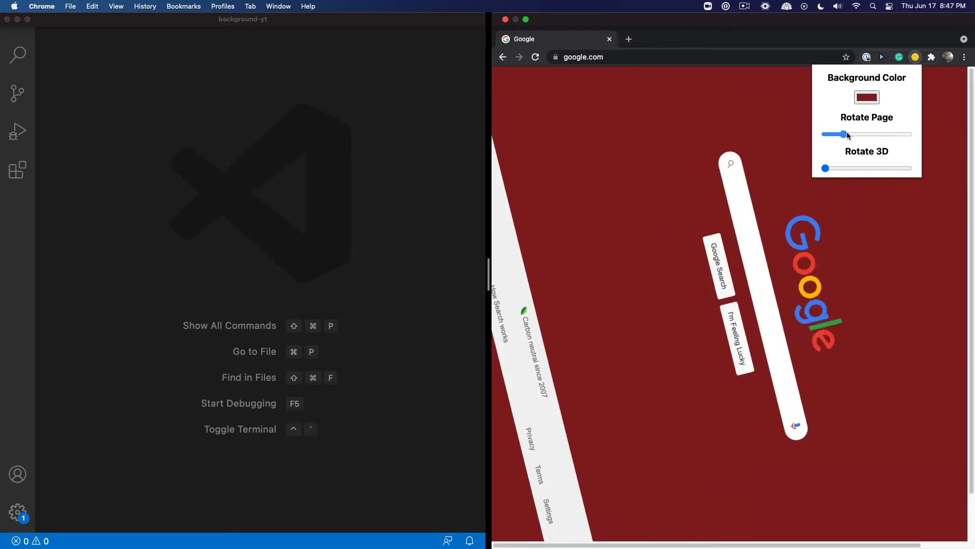
drag(844, 135, 825, 134)
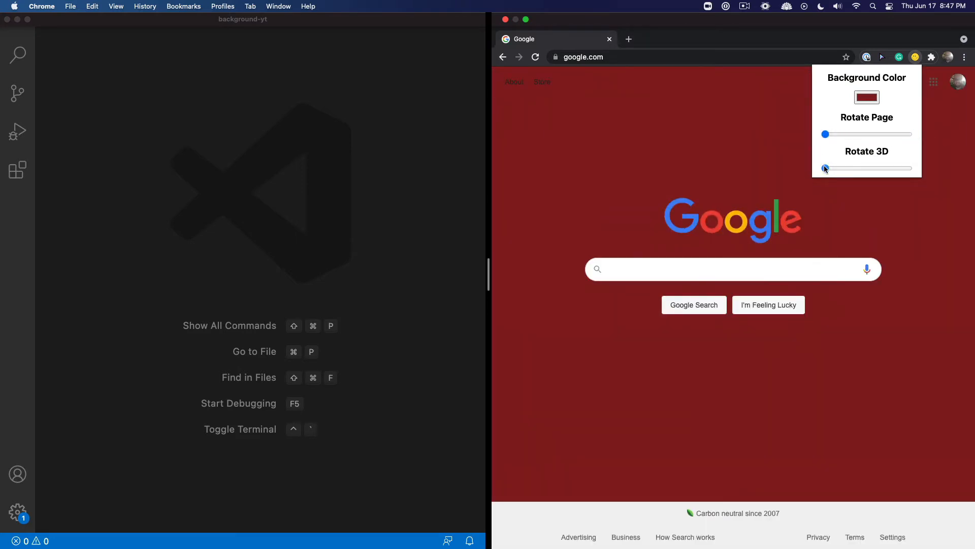
drag(825, 169, 825, 169)
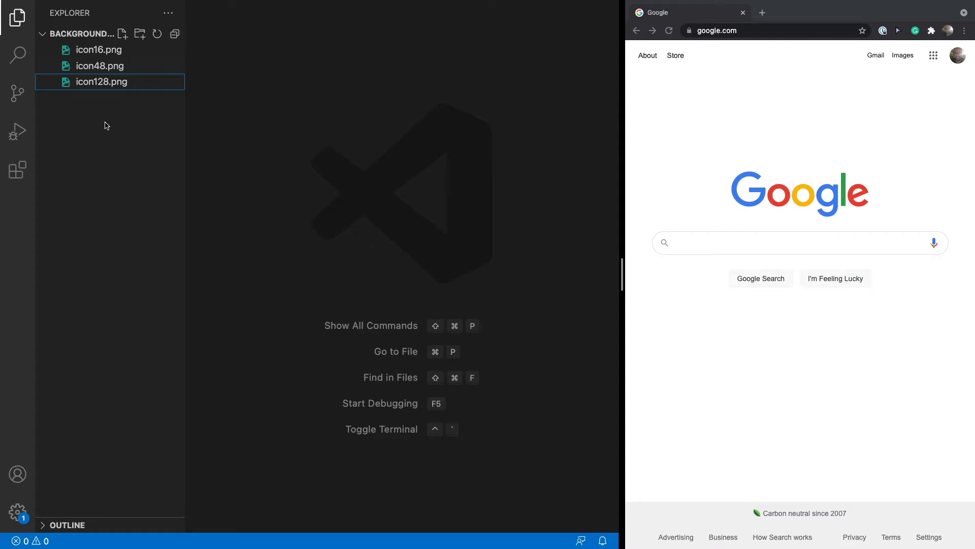
Create manifest.json with the Background Changer name, icons, default_popup and permissions, then begin a popup file
click(123, 33)
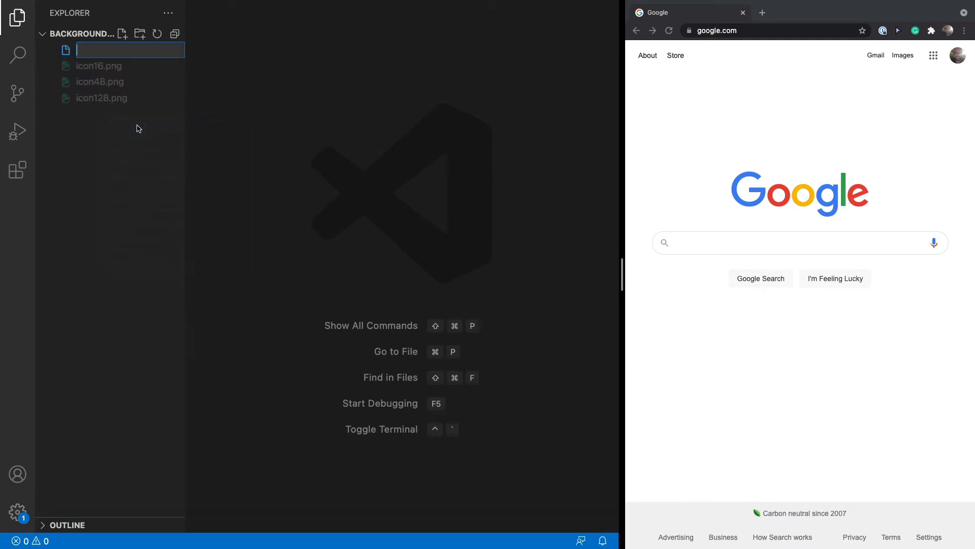
text(manifest.)
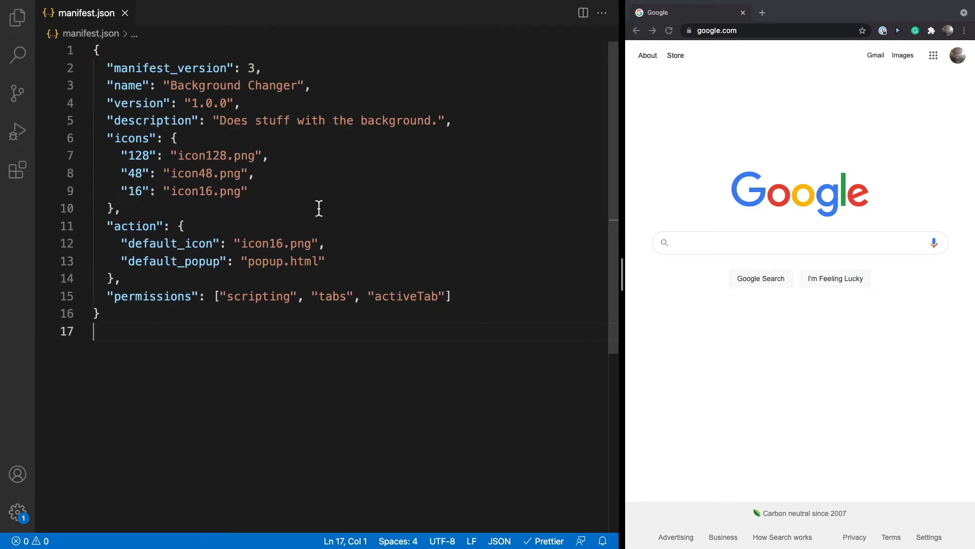
drag(106, 138, 118, 208)
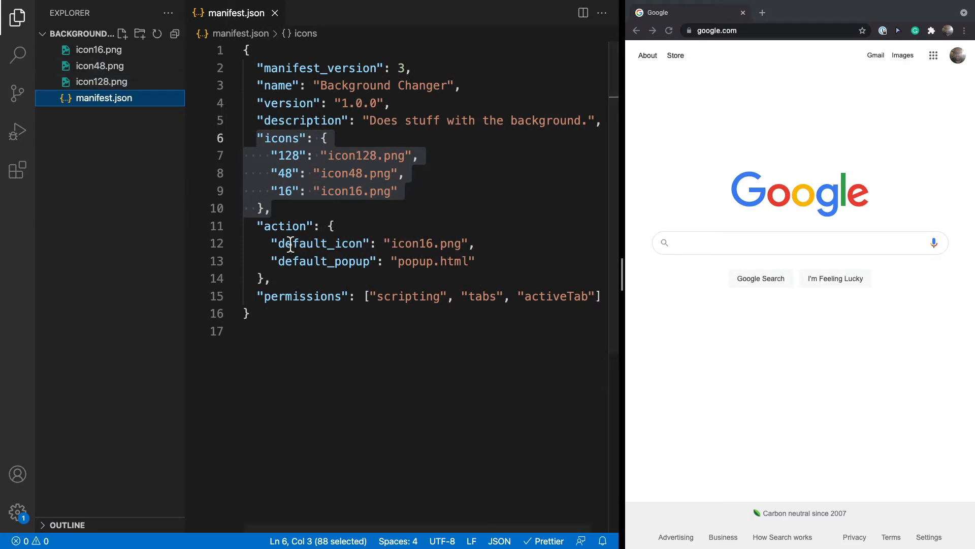
double_click(317, 243)
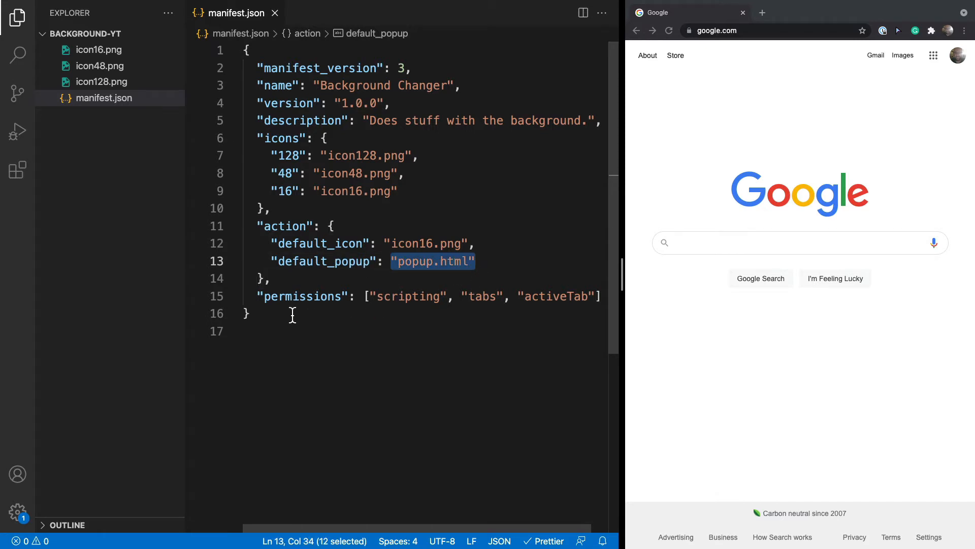
click(452, 306)
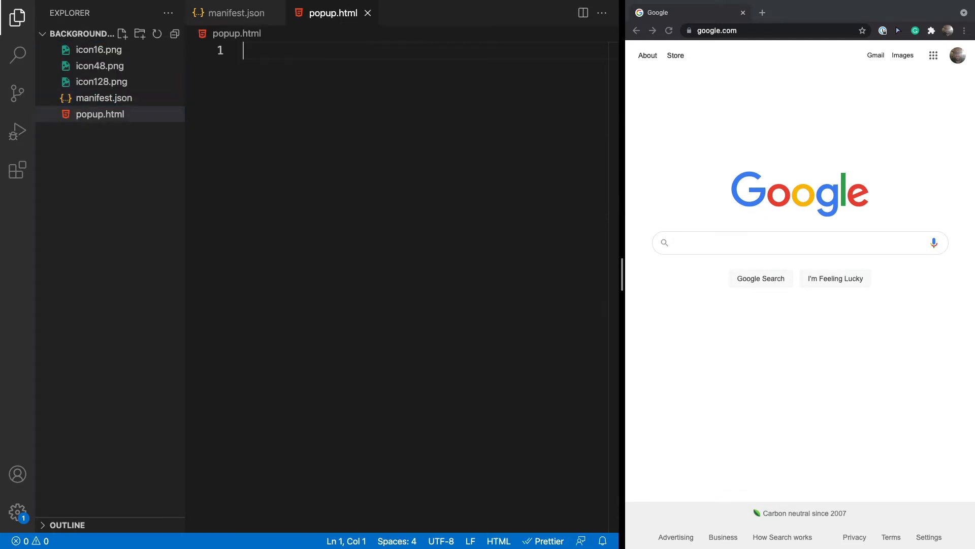
Expand the html abbreviation in popup.html into an HTML5 boilerplate page
click(17, 17)
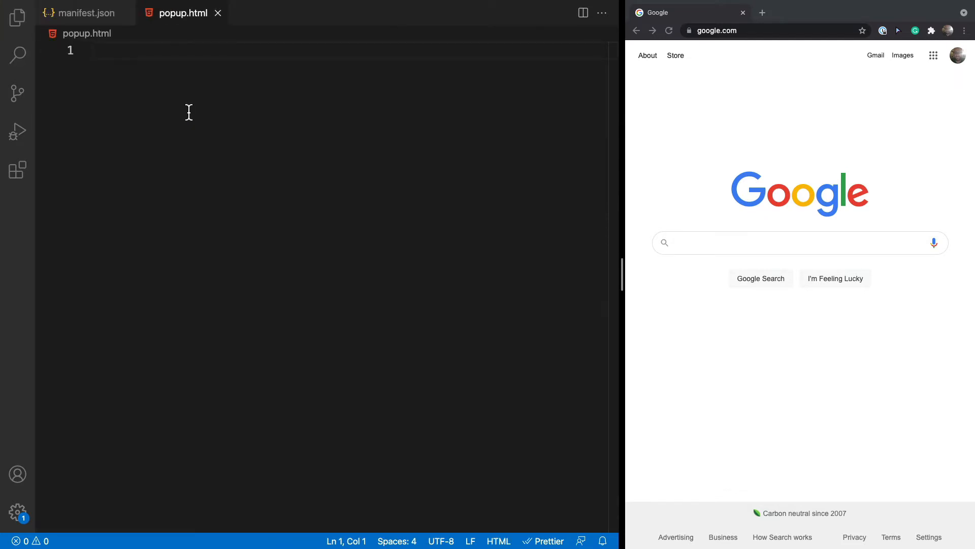
text(html)
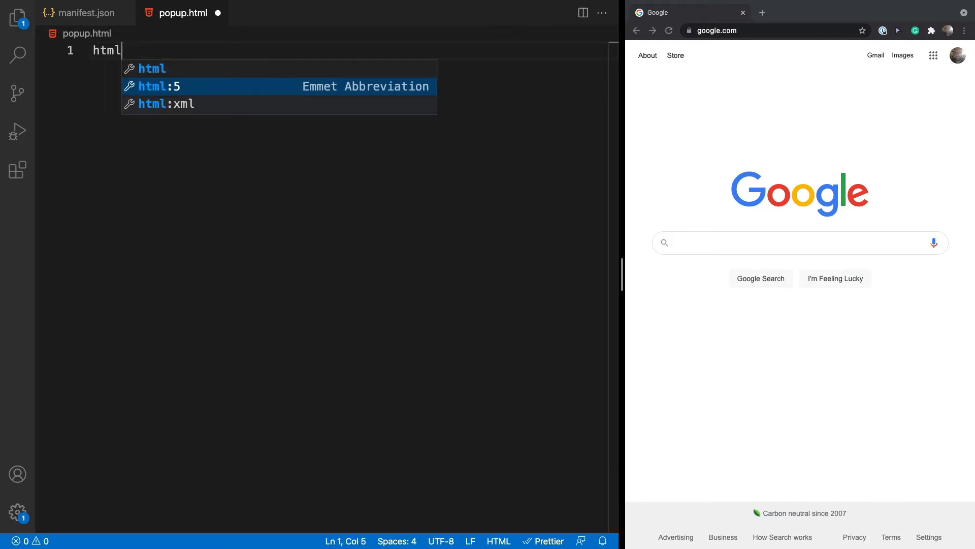
key(Tab)
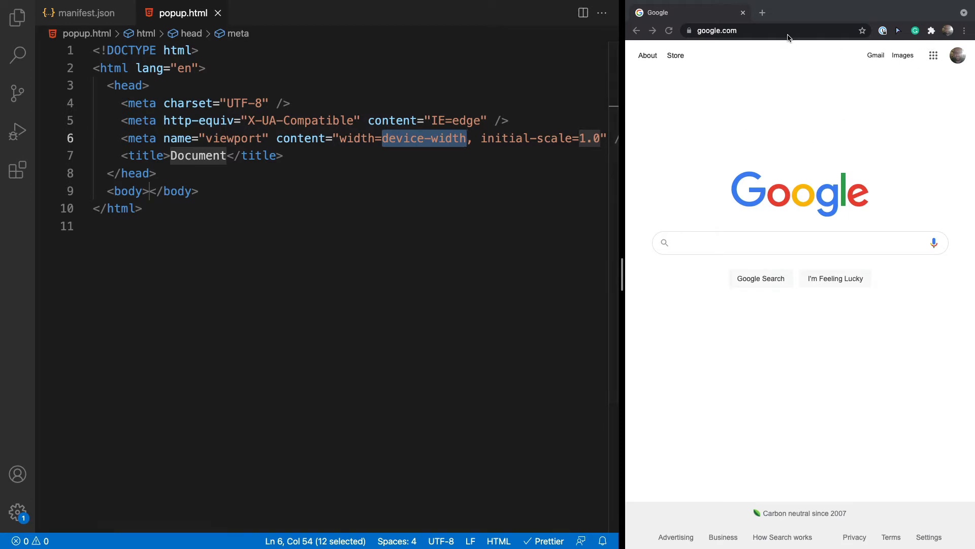
Go to chrome://extensions in a new tab and toggle Developer mode off and on
click(884, 12)
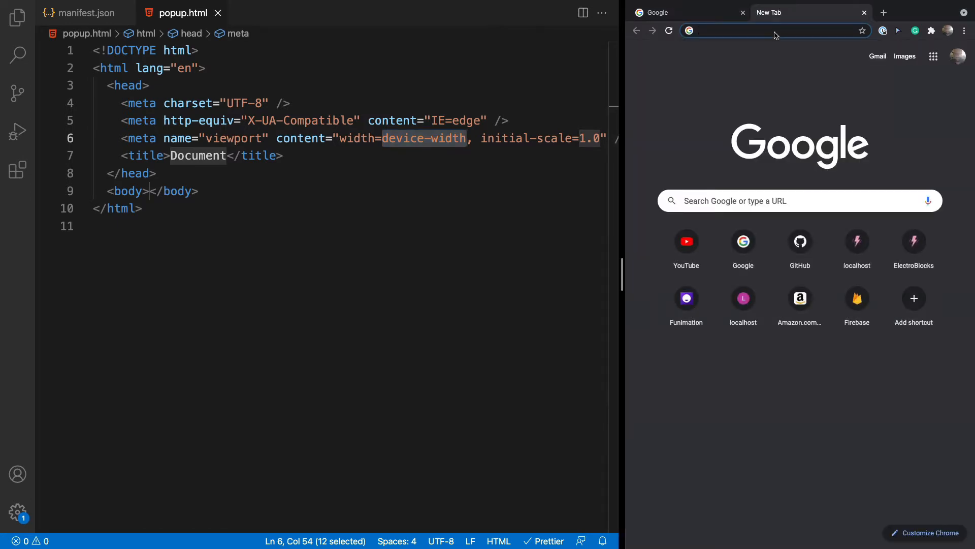
text(chrome://extensions)
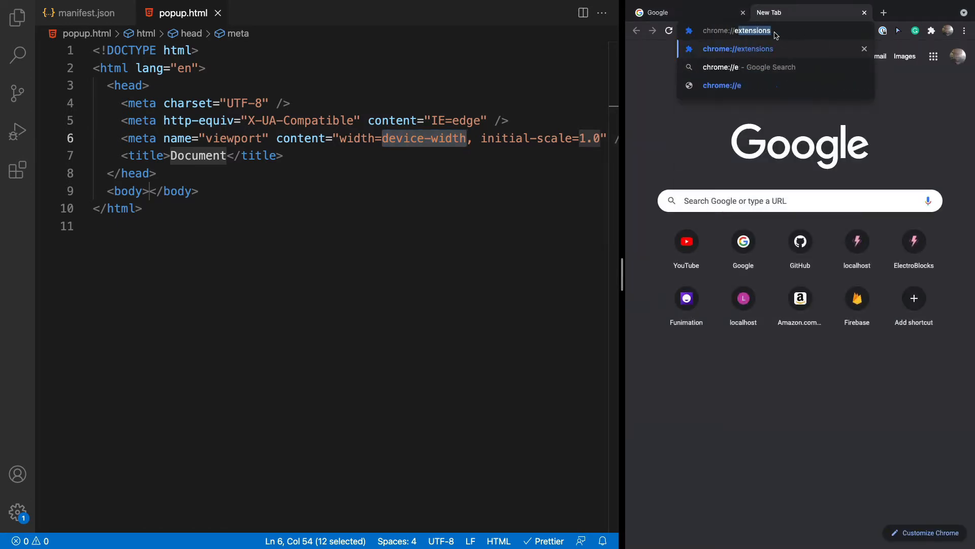
click(738, 49)
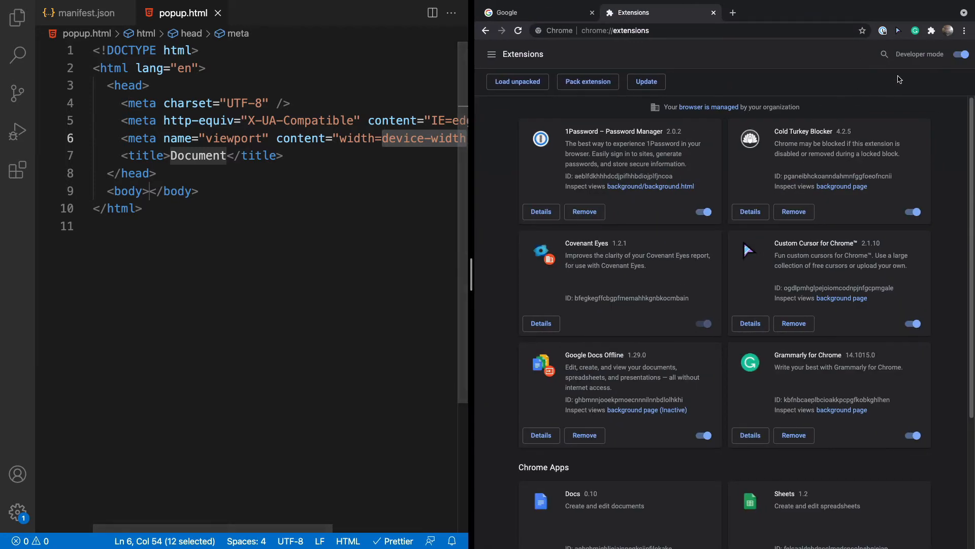
click(960, 54)
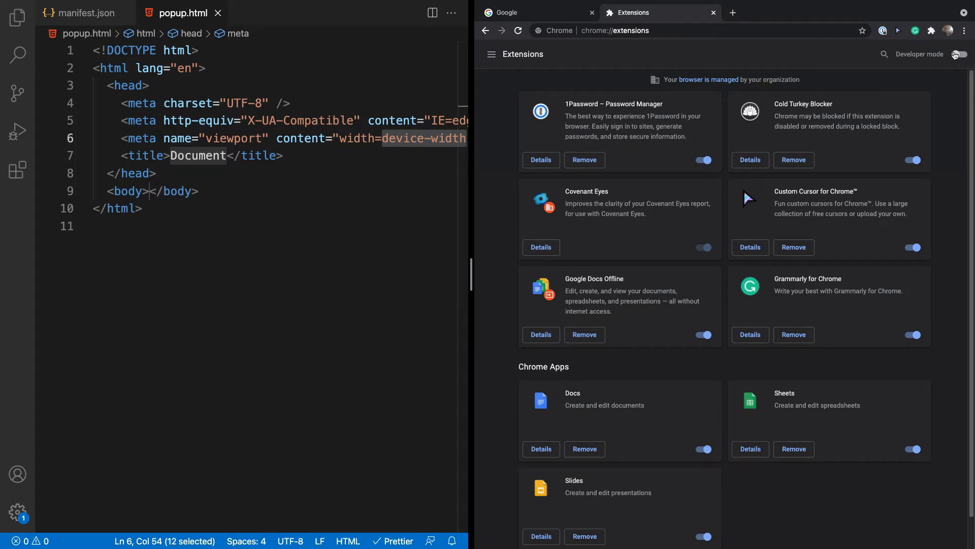
click(961, 54)
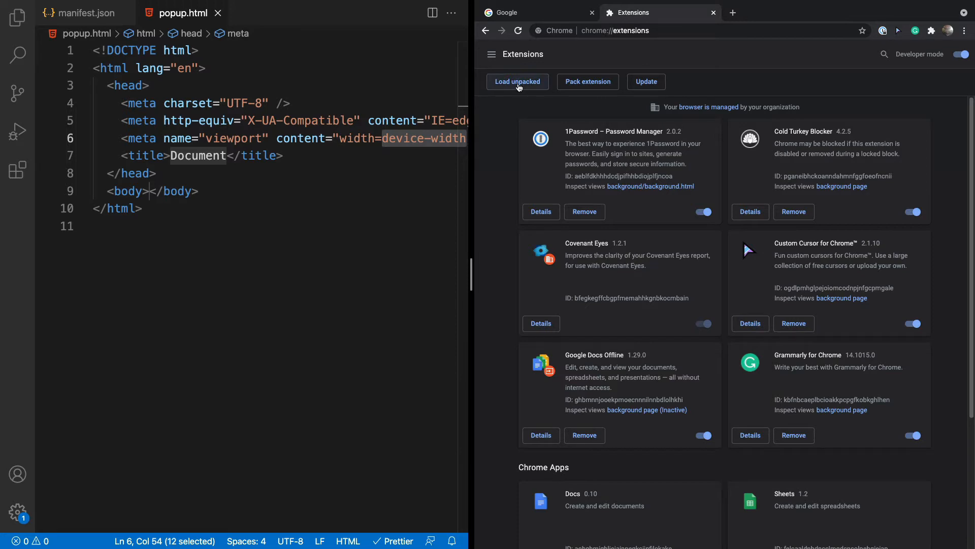
Load the background-yt folder as an unpacked extension
click(517, 82)
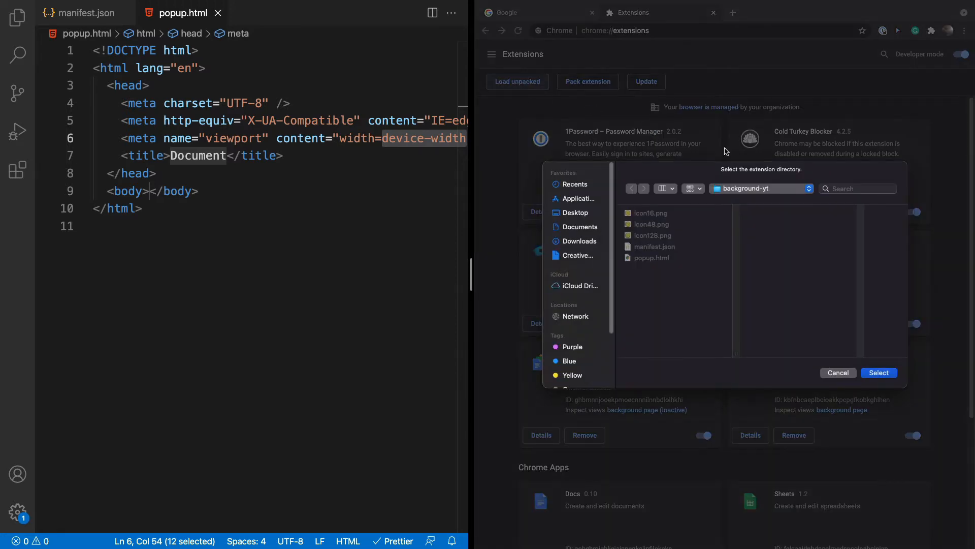
click(760, 189)
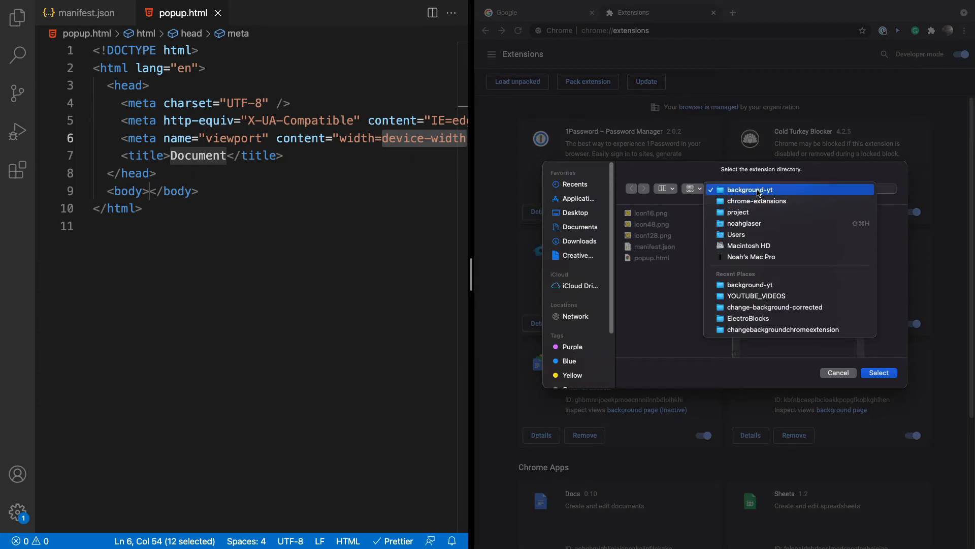
click(749, 190)
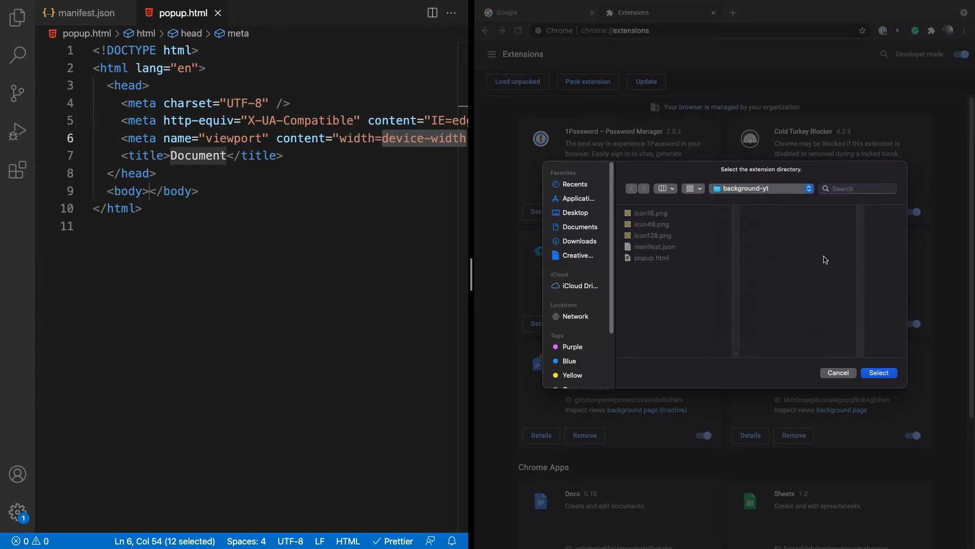
click(878, 373)
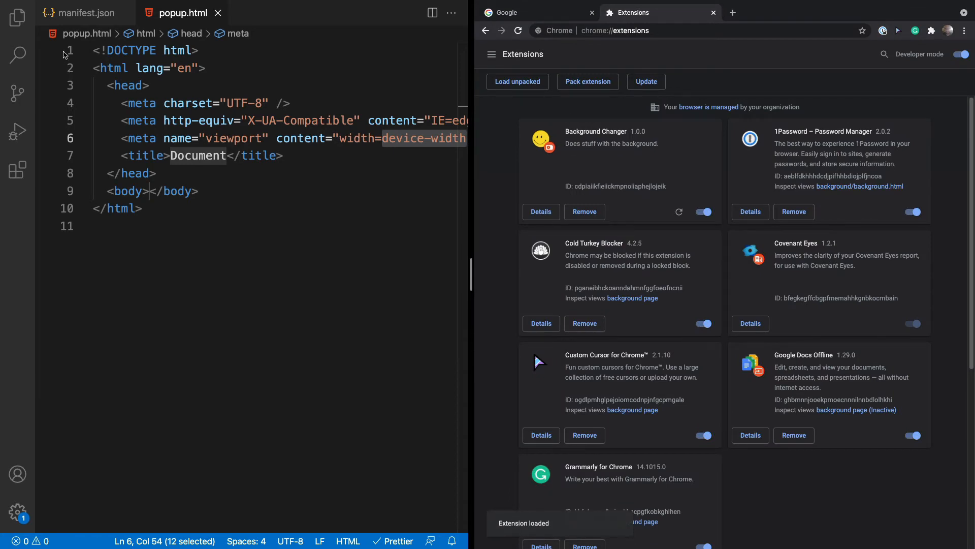
Pin Background Changer to Chrome's toolbar from the extensions list, then return to popup.html
click(85, 14)
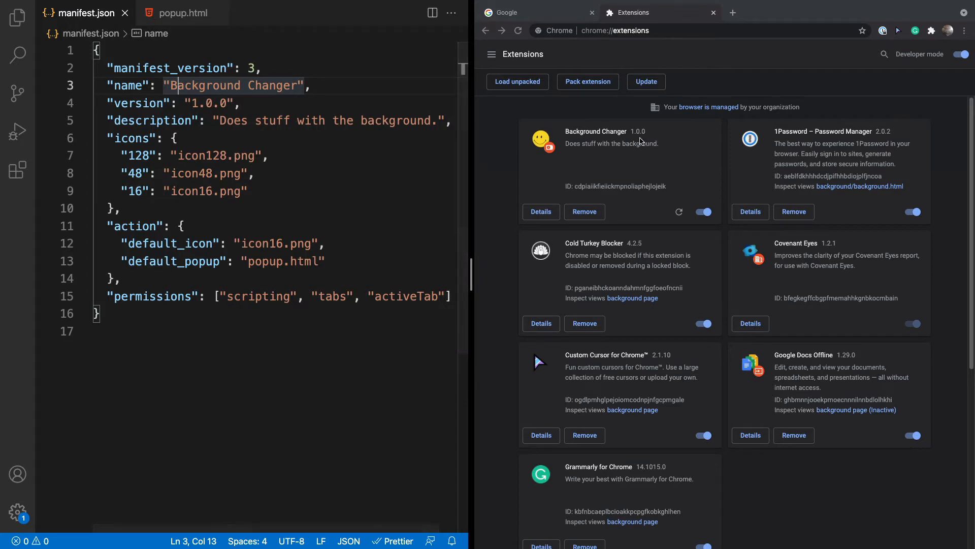
mouse_move(261, 112)
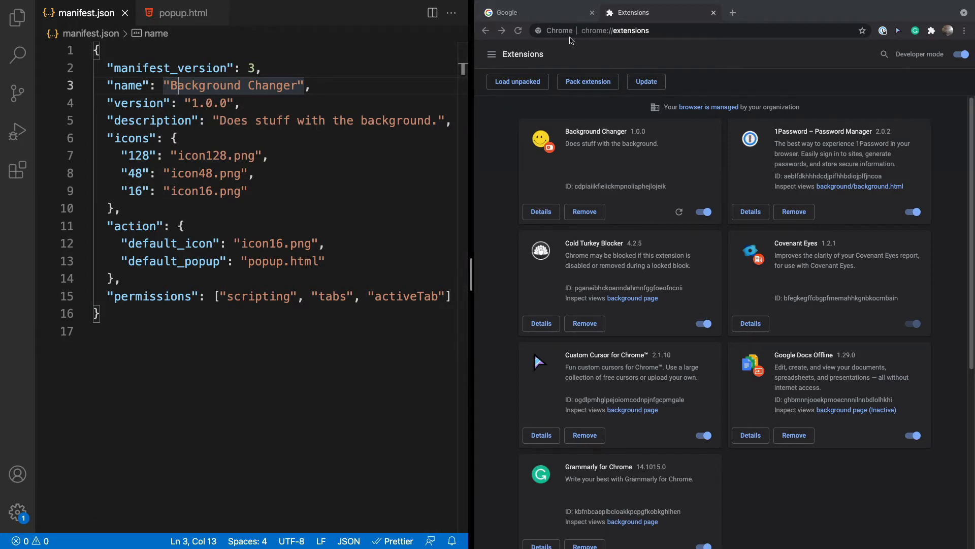
click(536, 12)
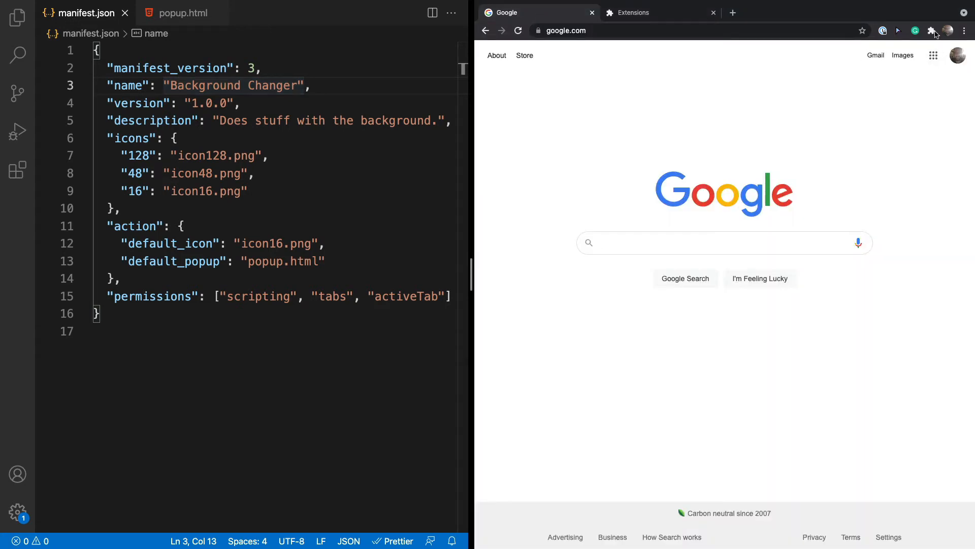
click(932, 30)
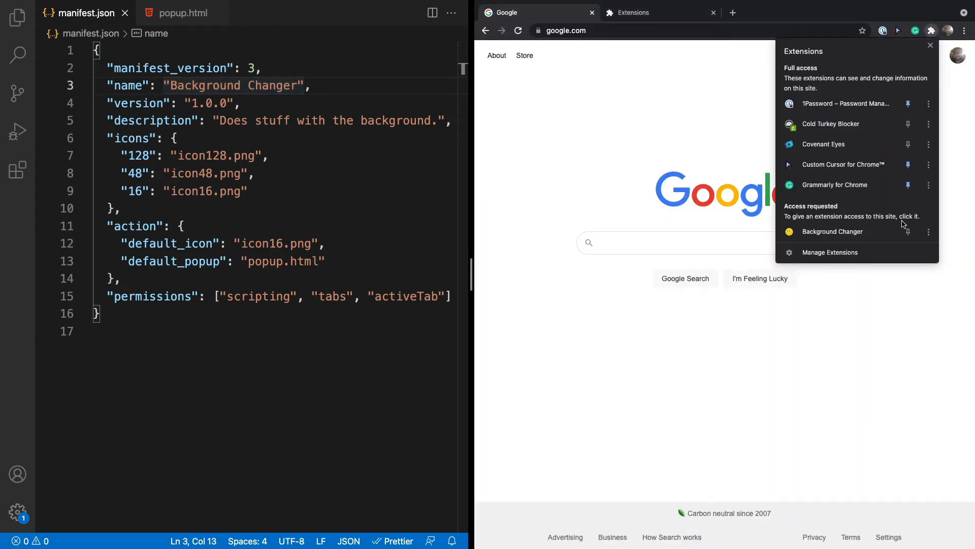
click(907, 232)
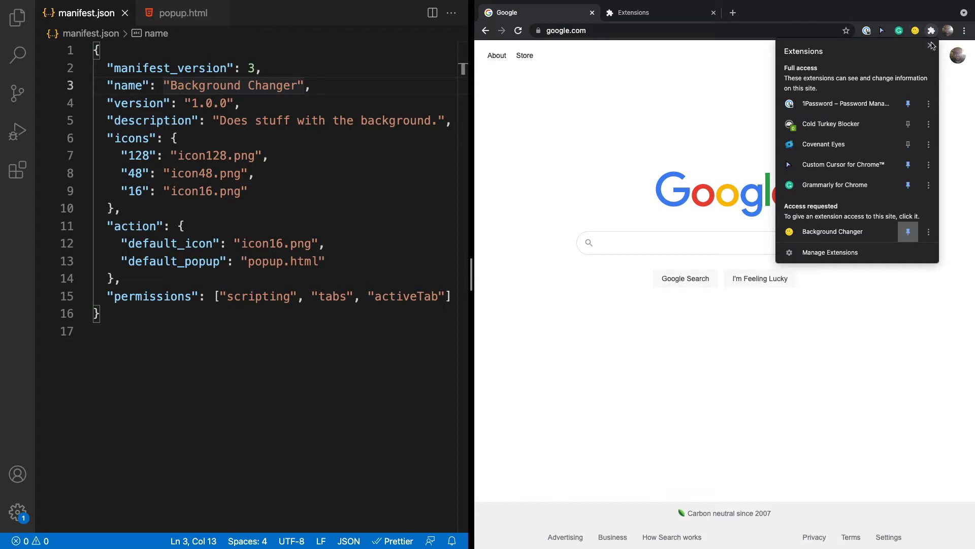
click(916, 31)
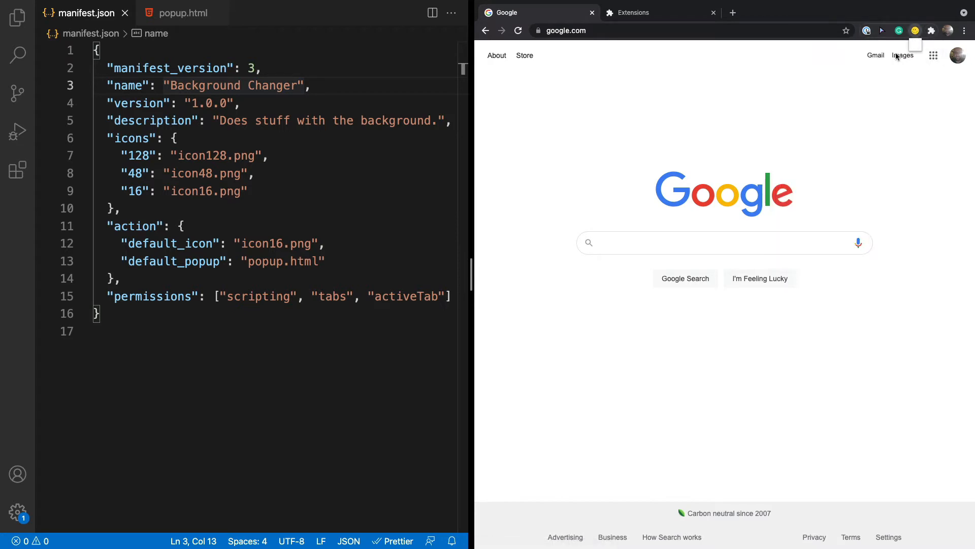
click(182, 12)
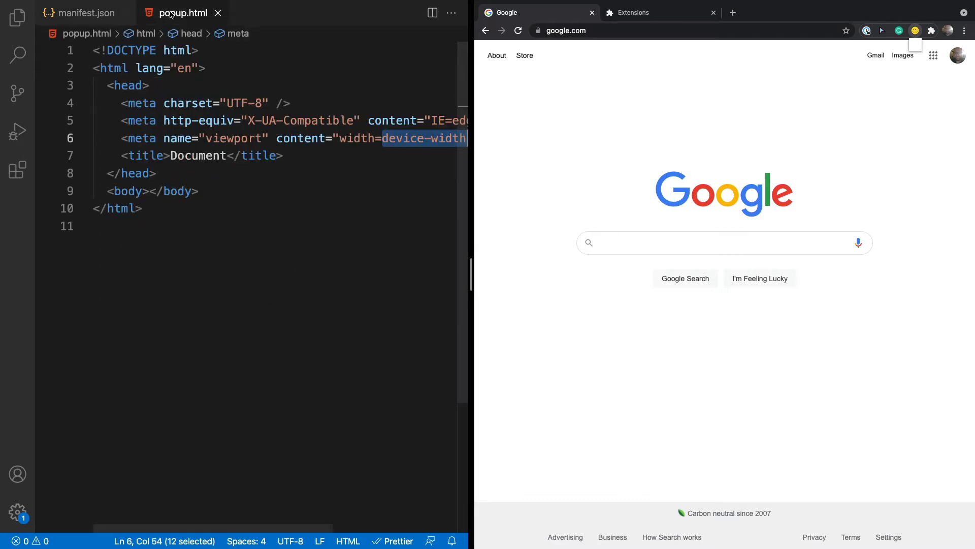
Add headings, a color input and two 0–360 range sliders to the body and preview the popup
click(151, 191)
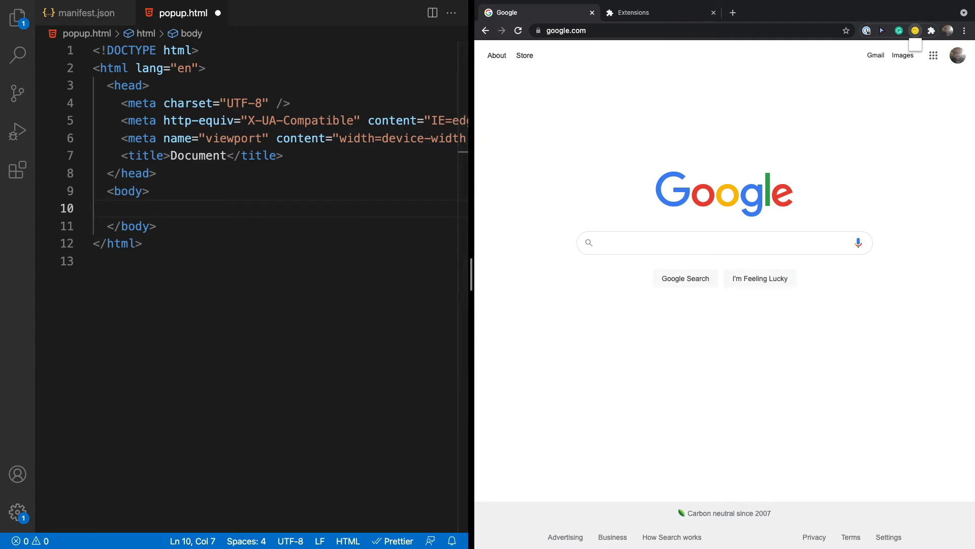
drag(473, 260, 665, 259)
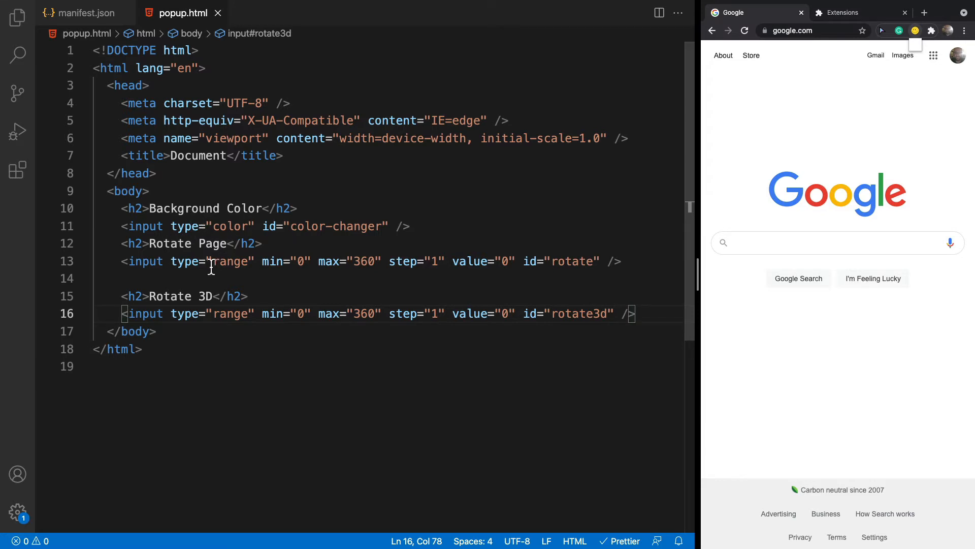
double_click(232, 261)
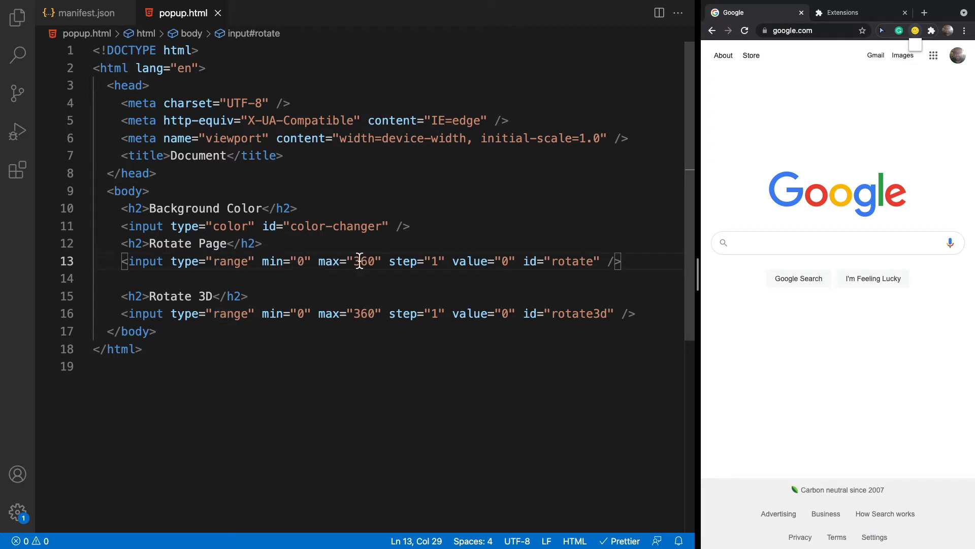
double_click(365, 261)
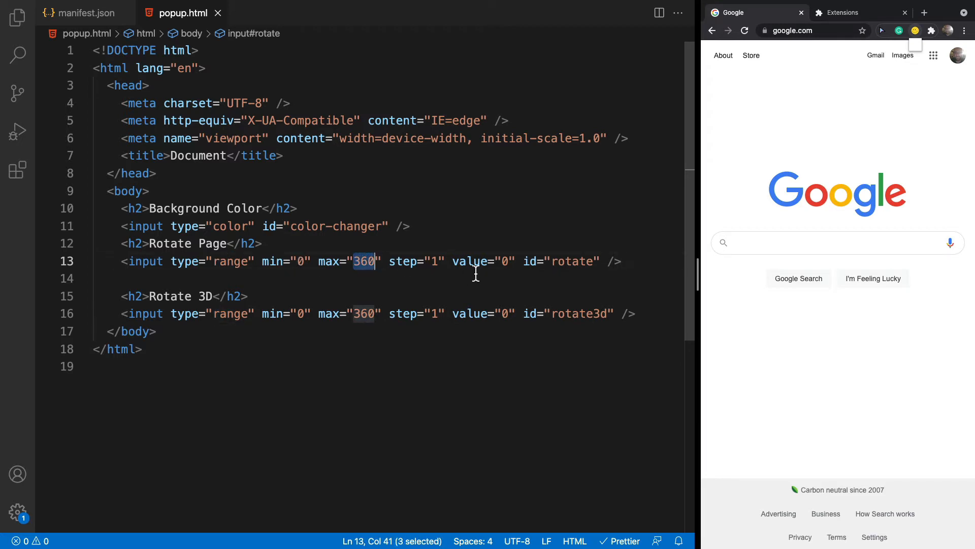
mouse_move(198, 286)
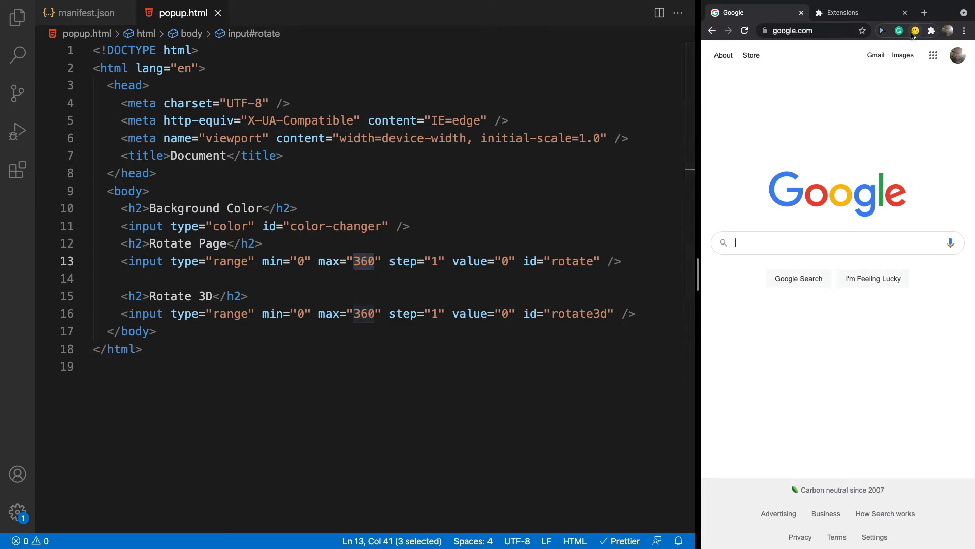
click(914, 31)
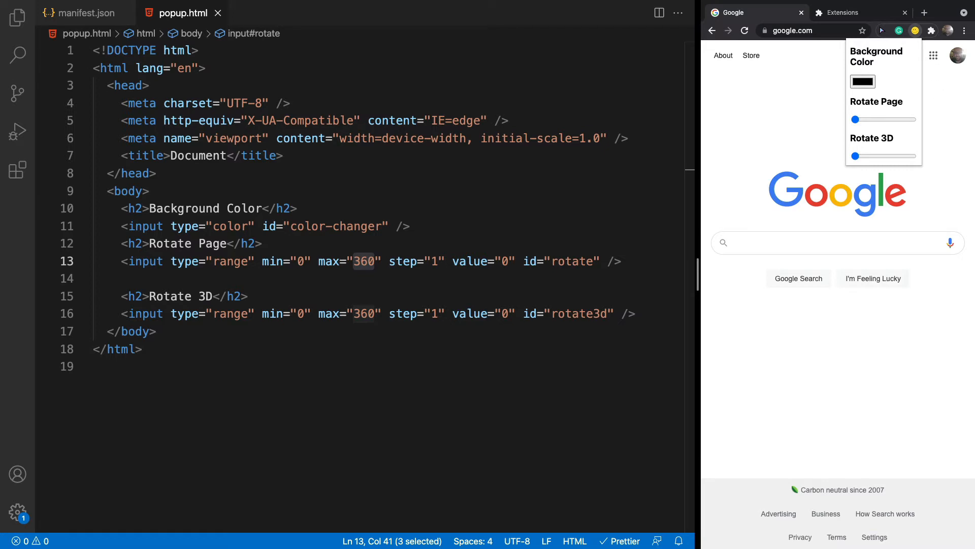
mouse_move(246, 177)
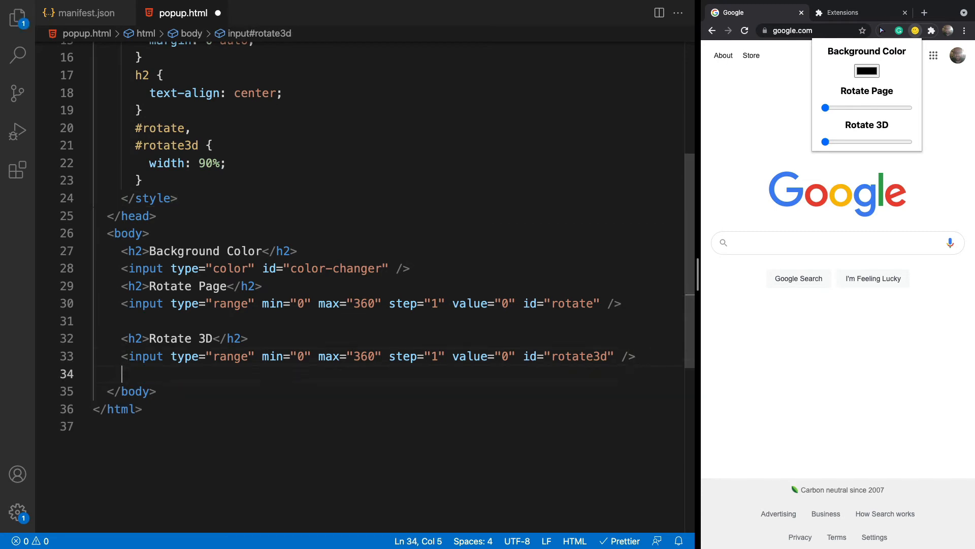
Add <script src="popup.js"></script> before </body> in popup.html
text(<script src)
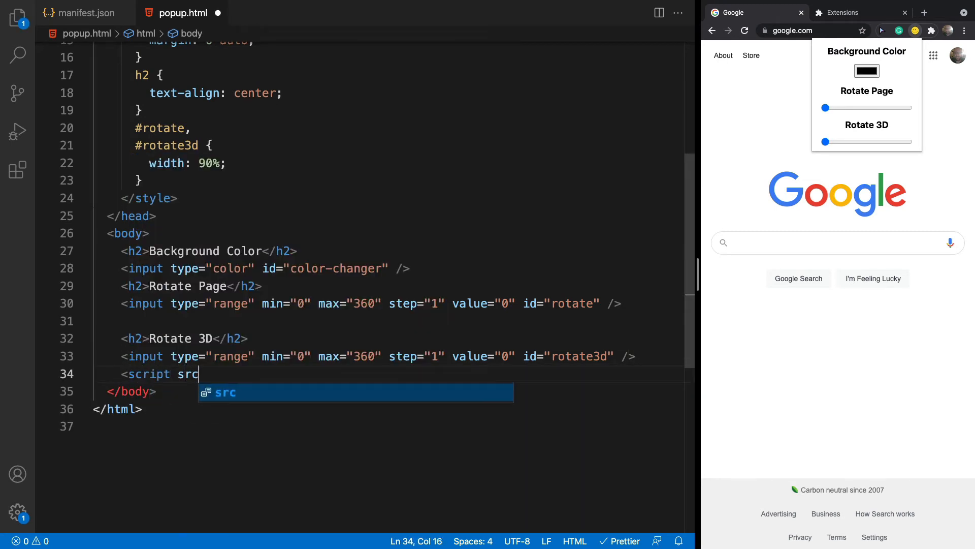
text(="popup.js)
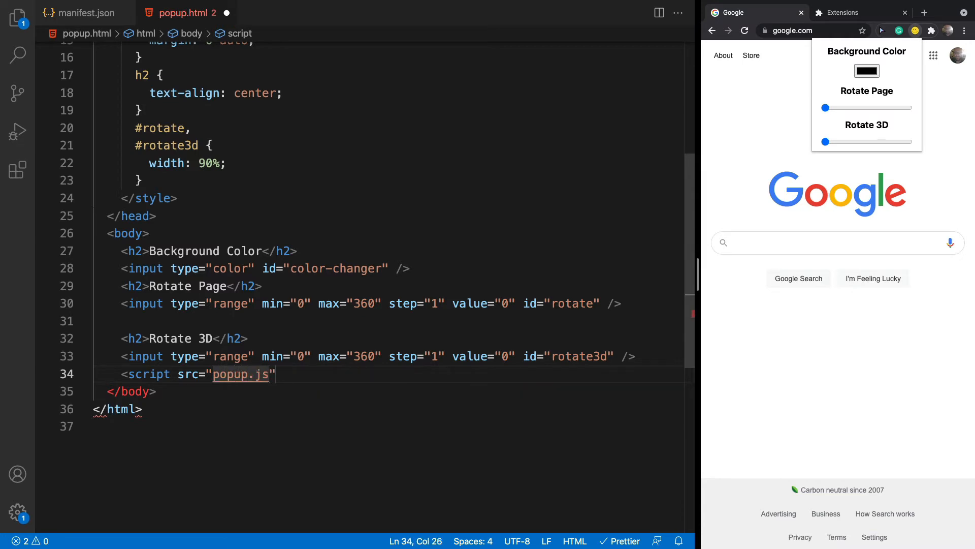
text(></script>)
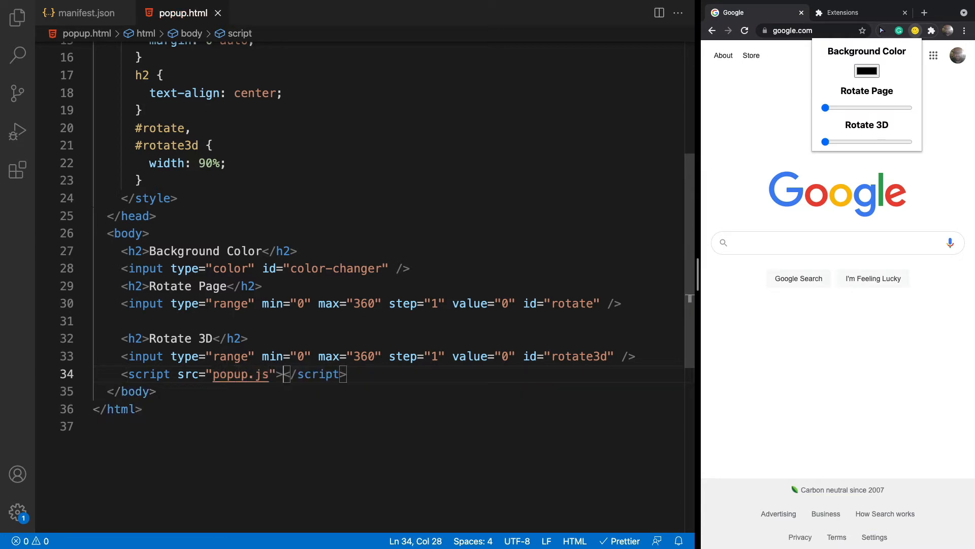
click(17, 17)
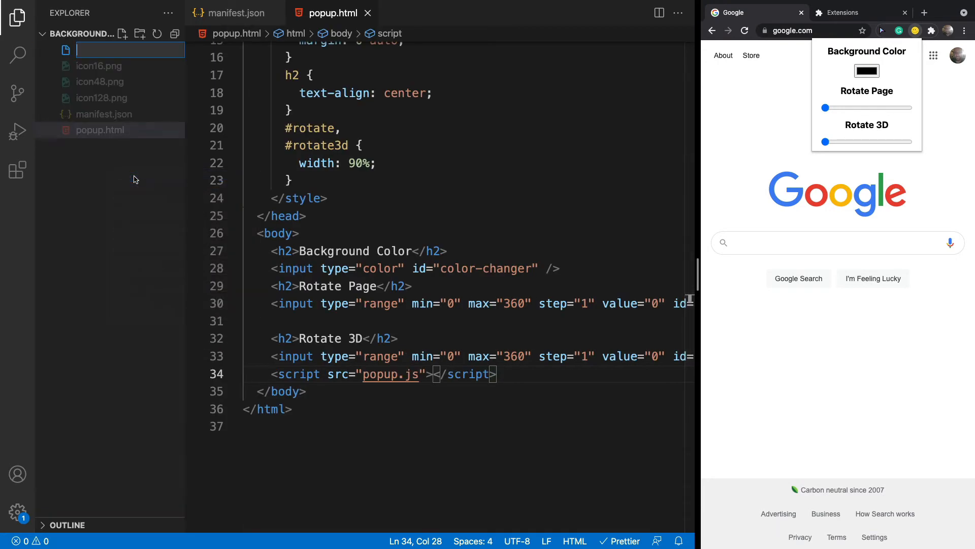
Create popup.js with const declarations for color-changer, rotate and rotate3d via getElementById
text(popup)
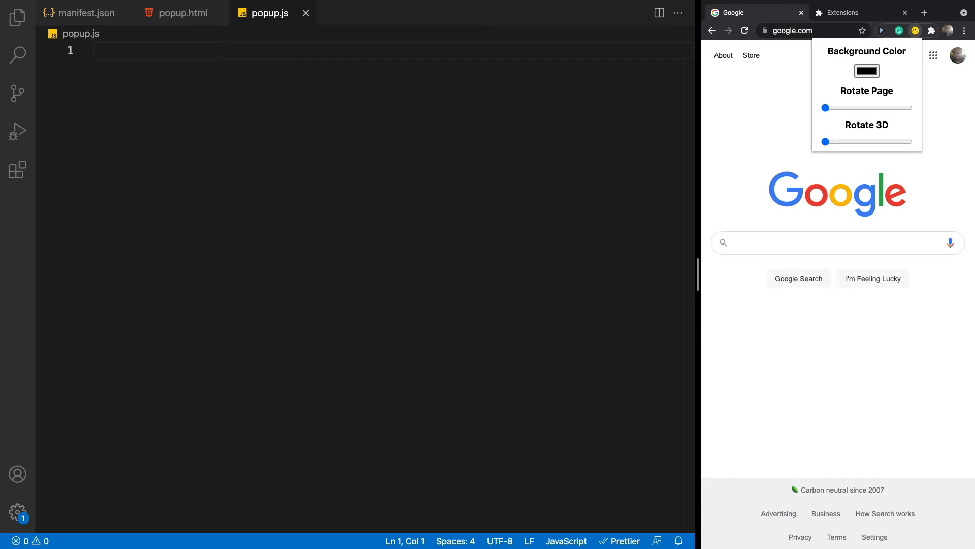
text(const colorEl = document.getElementById("color-changer");)
text(const rotate3DEl = document.getElementById("rotate3d");)
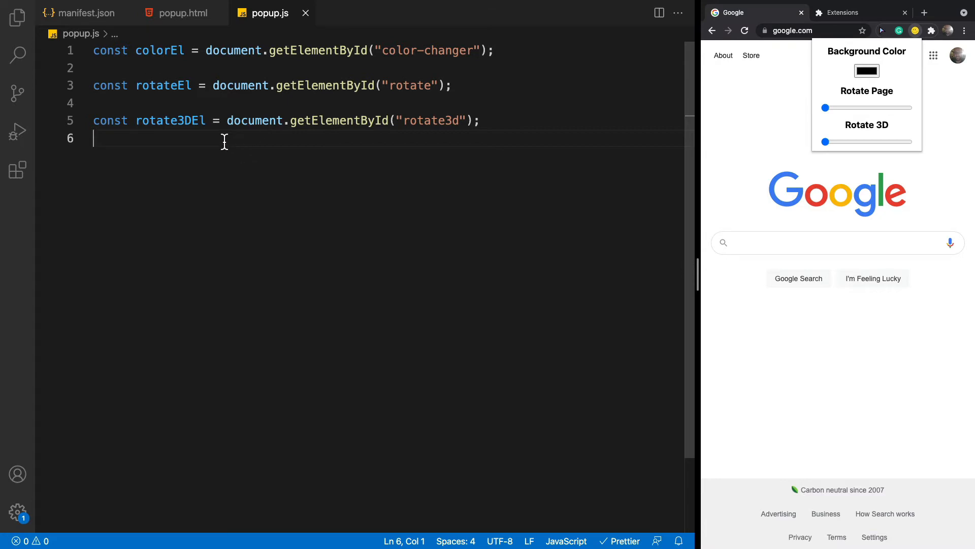
double_click(170, 120)
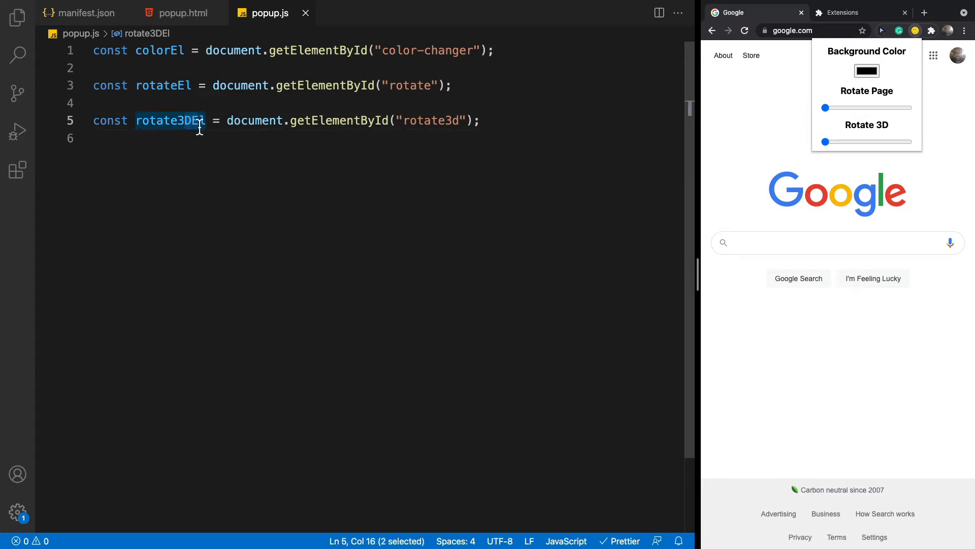
key(enter)
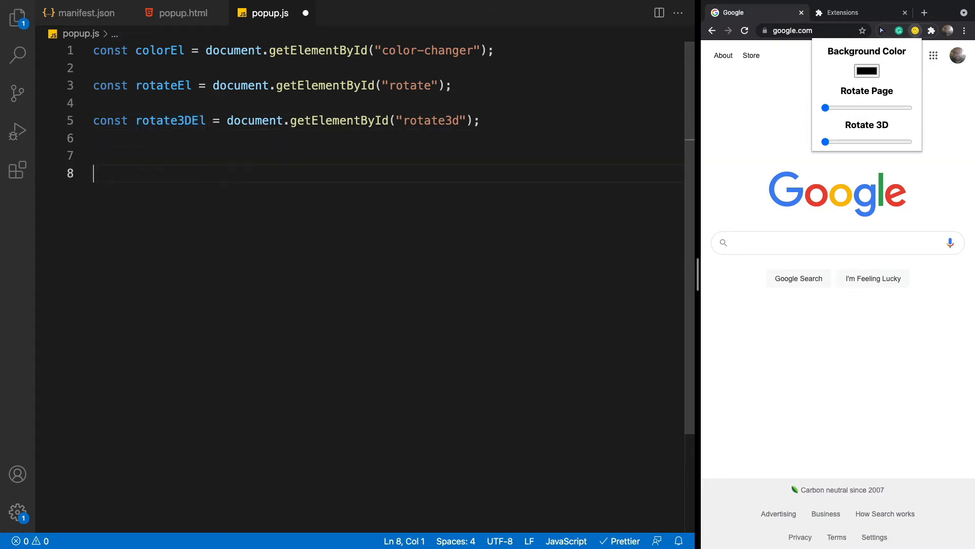
Declare function injectCSS(css) with an opening body
text(fun)
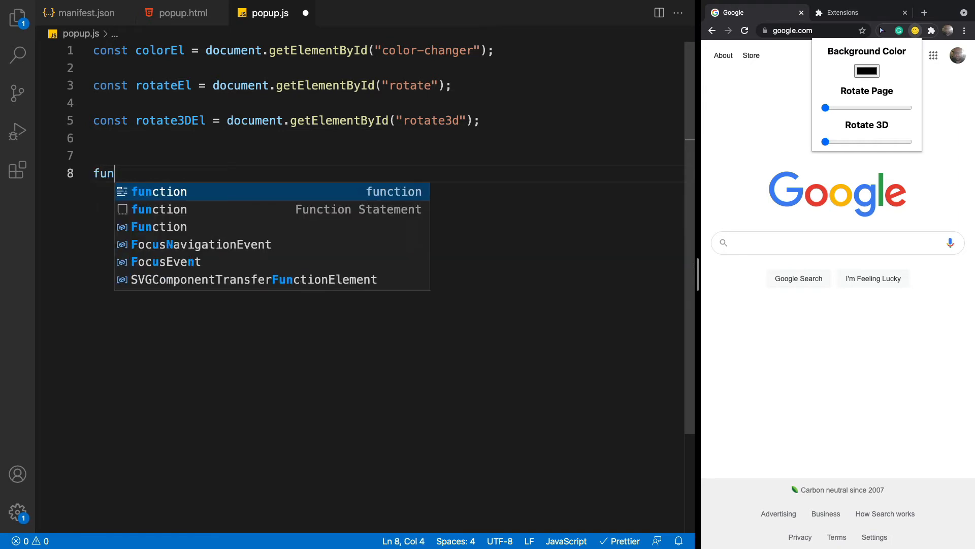
text(ction i)
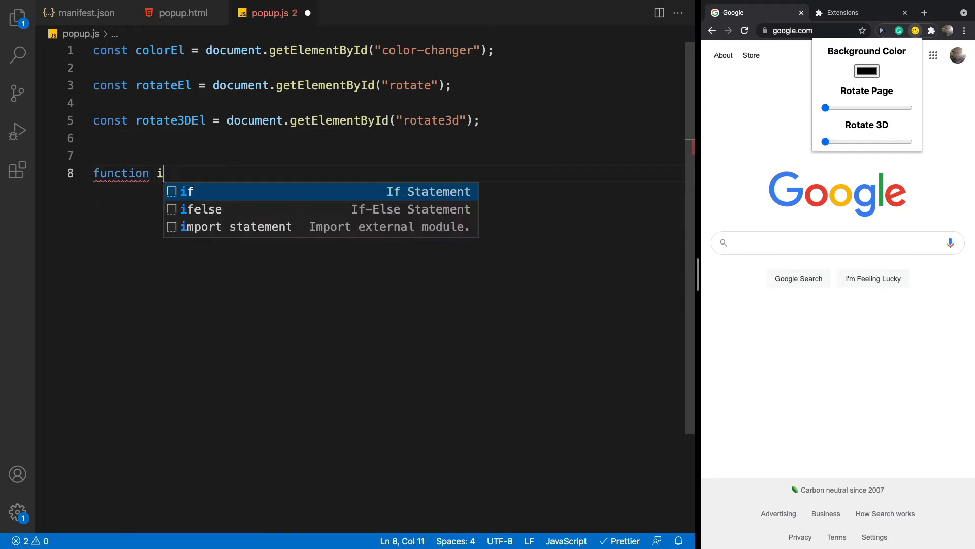
text(njectCSS)
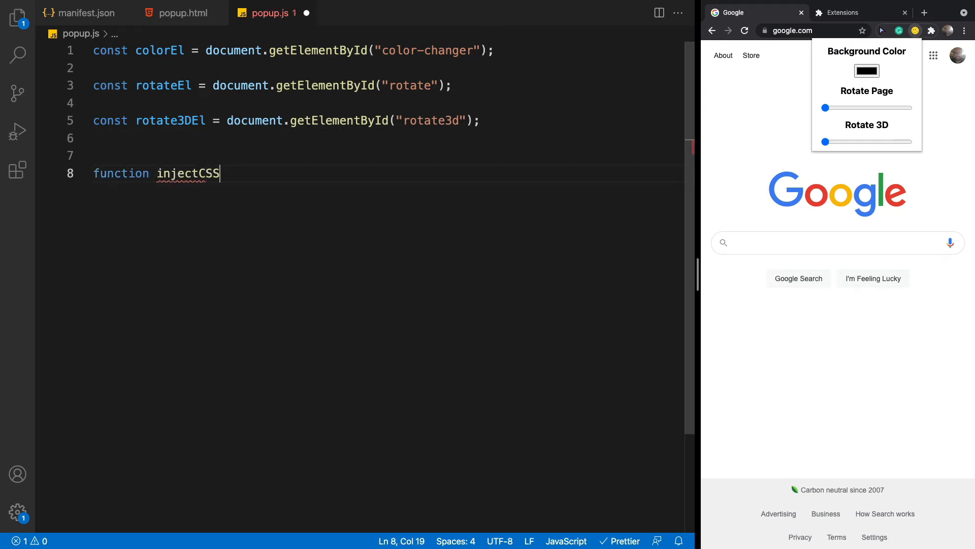
text((css))
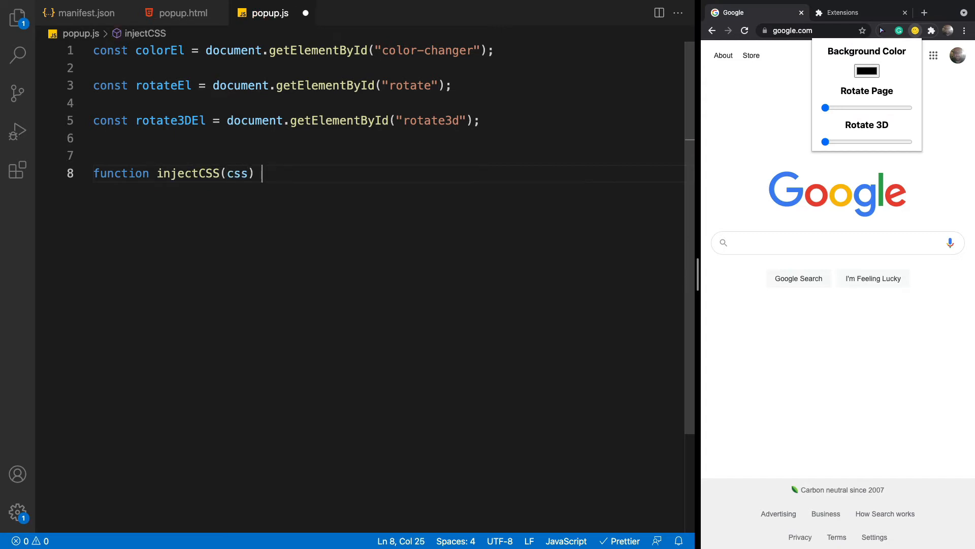
text({)
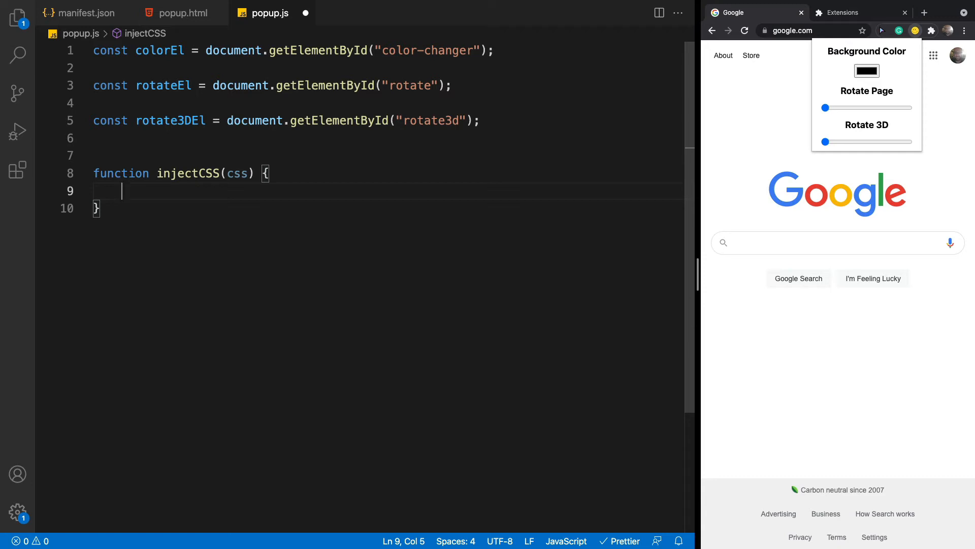
Call chrome.tabs.query({active: true, currentWindow: true}) with a ([tabs]) => {} callback
text(chrome)
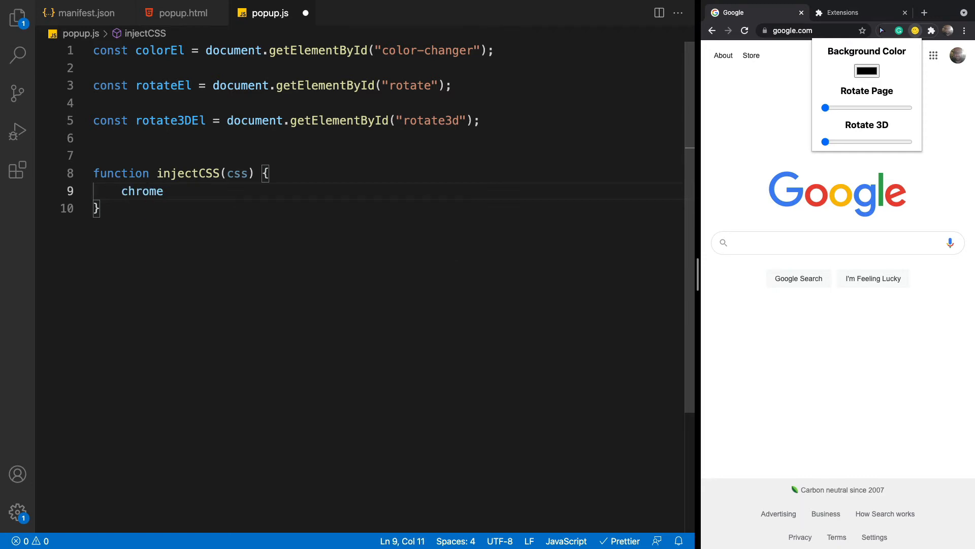
text(.tab)
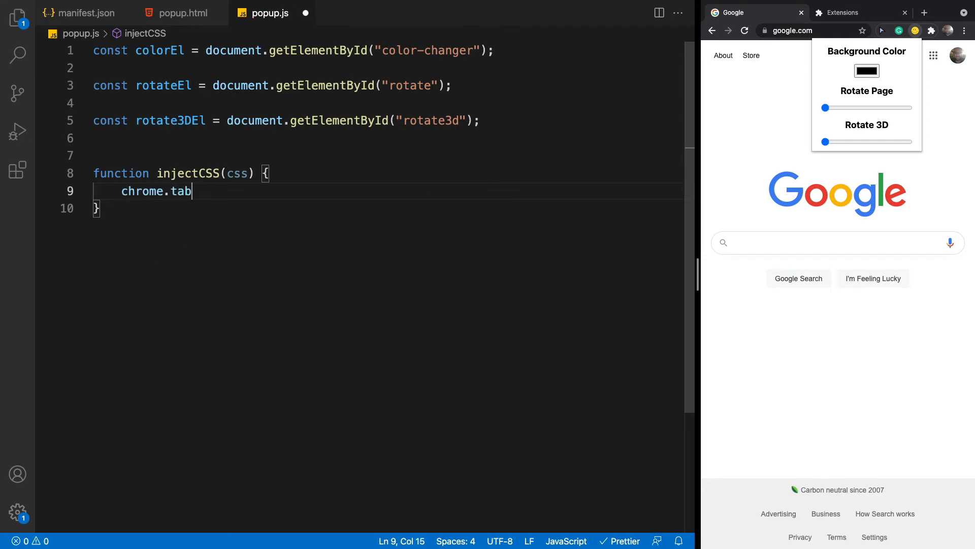
text(s.)
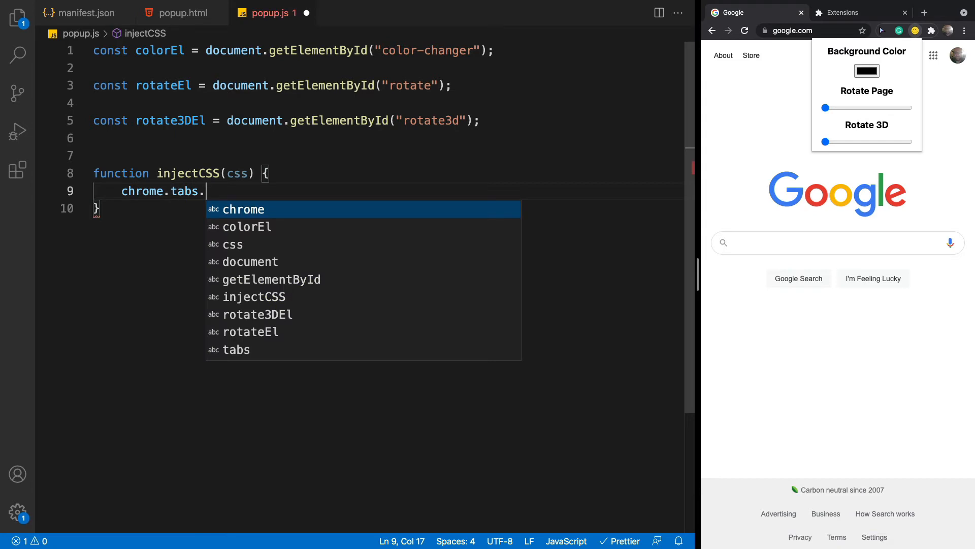
text(query)
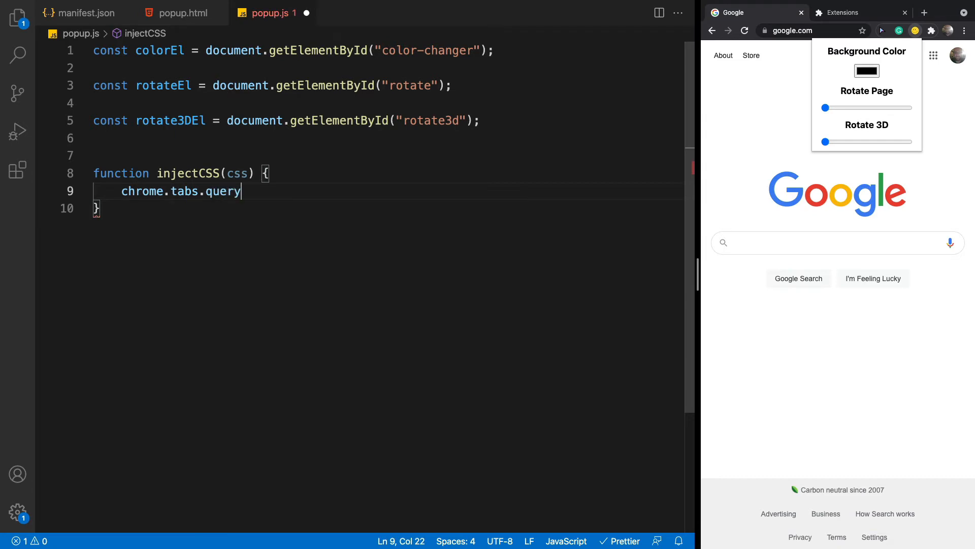
text(({}))
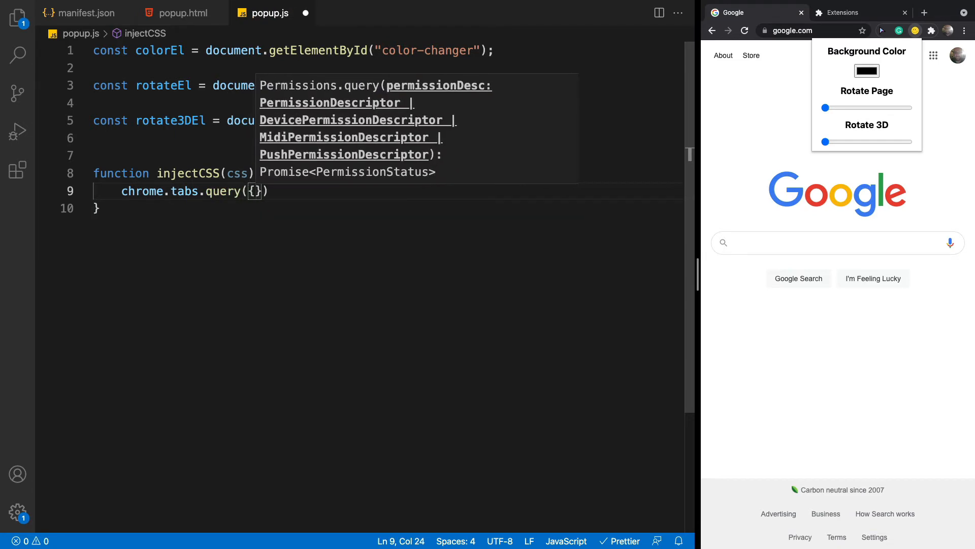
text(active: true, currentWindow: true)
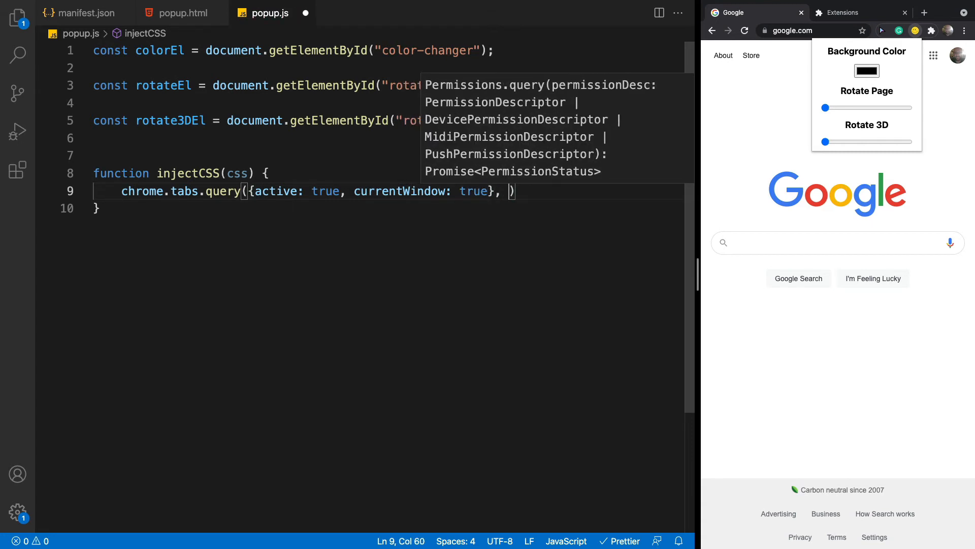
text([ta)
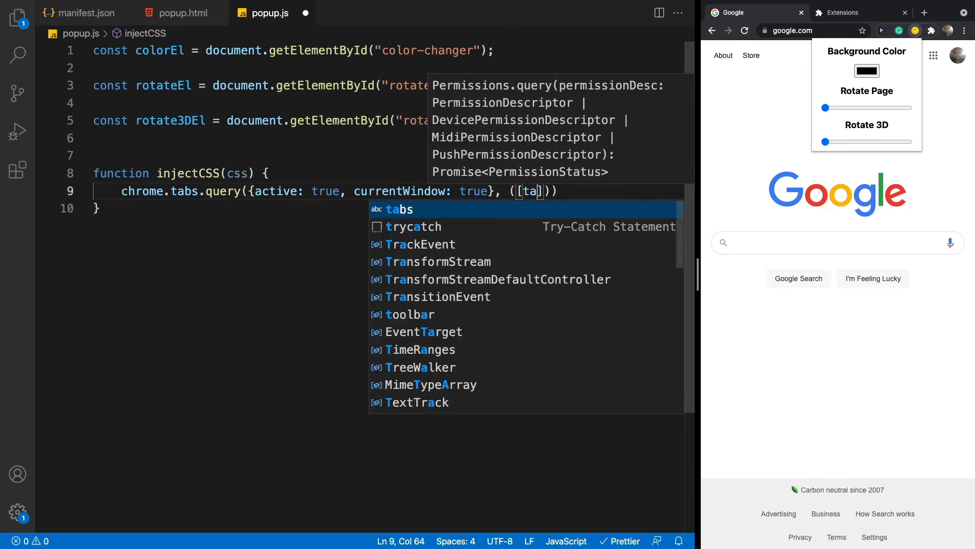
key(Tab)
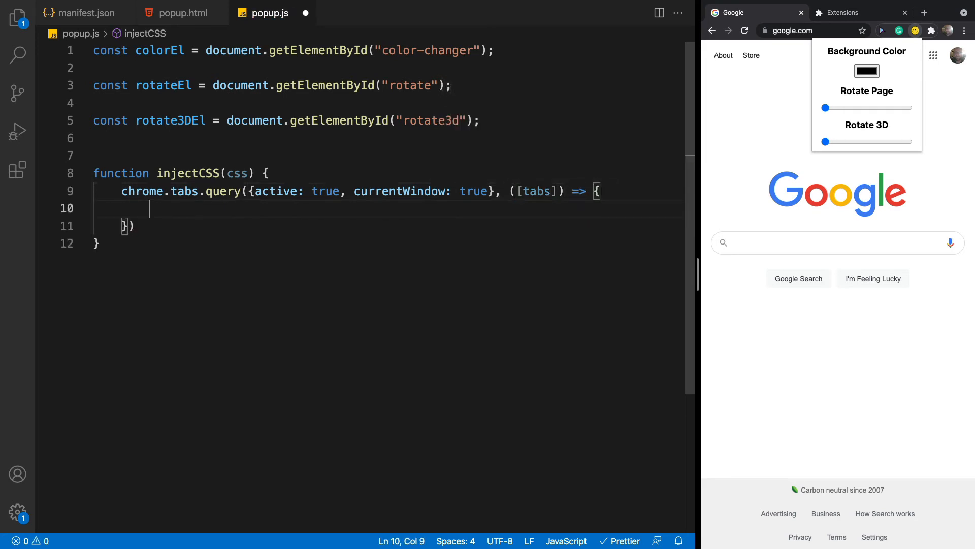
Add an if (!tab) return; guard at the start of the callback
text(if)
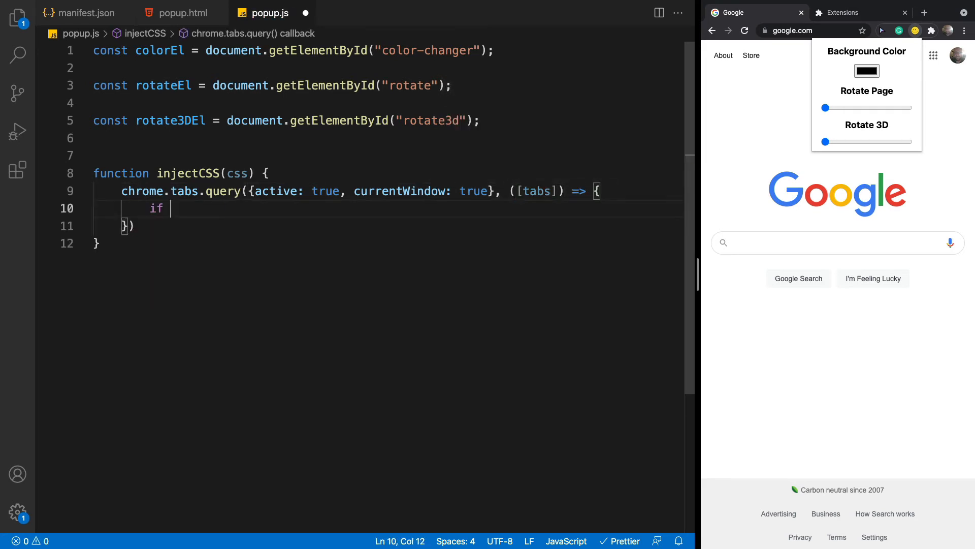
text((tab))
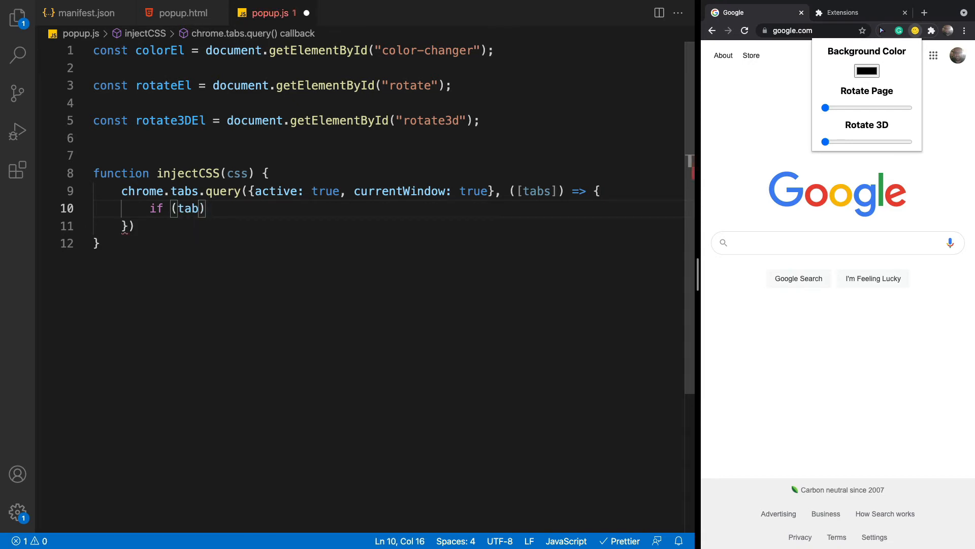
click(187, 208)
text(!)
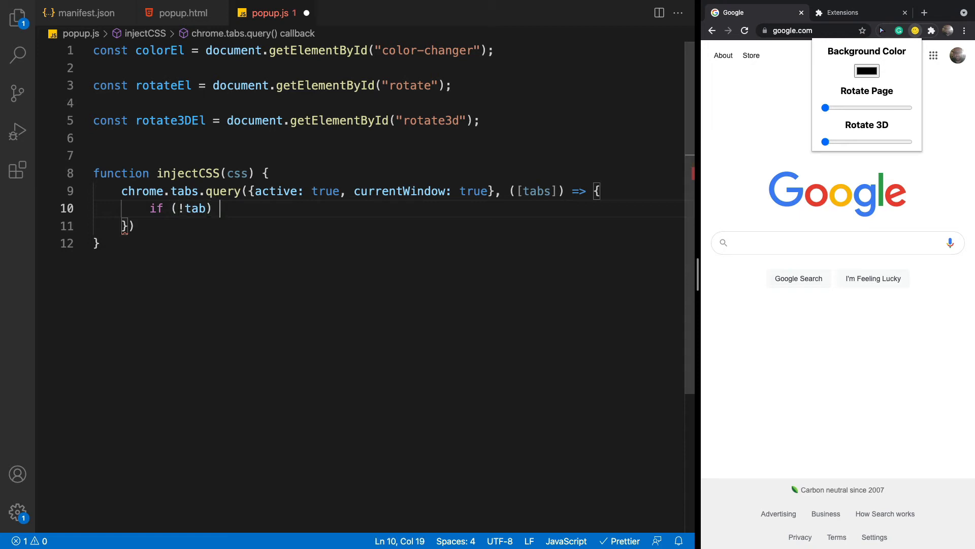
text(return;)
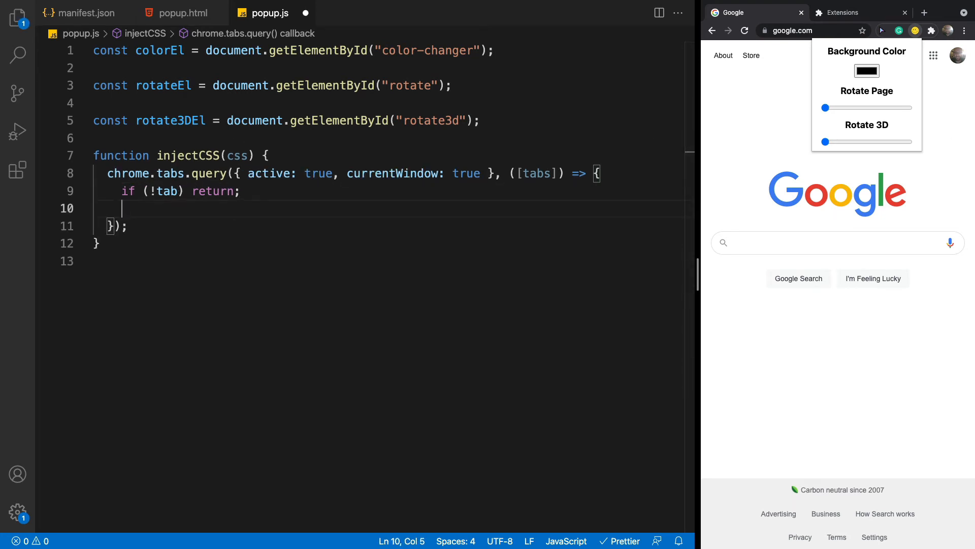
Call chrome.scripting.insertCSS({ css, target: { tabId: tab.id } }) in the callback, discarding a mistyped tabs.query
text(chrome)
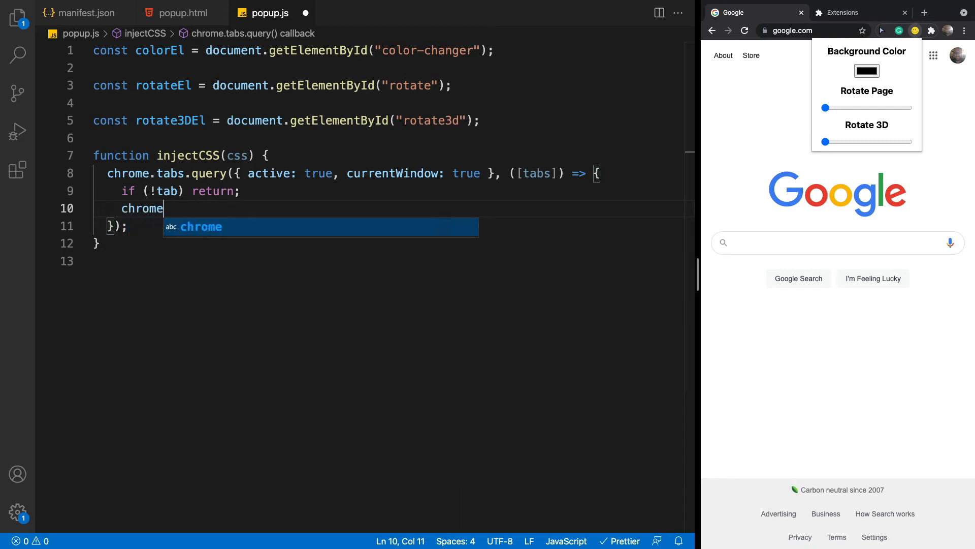
text(.tab)
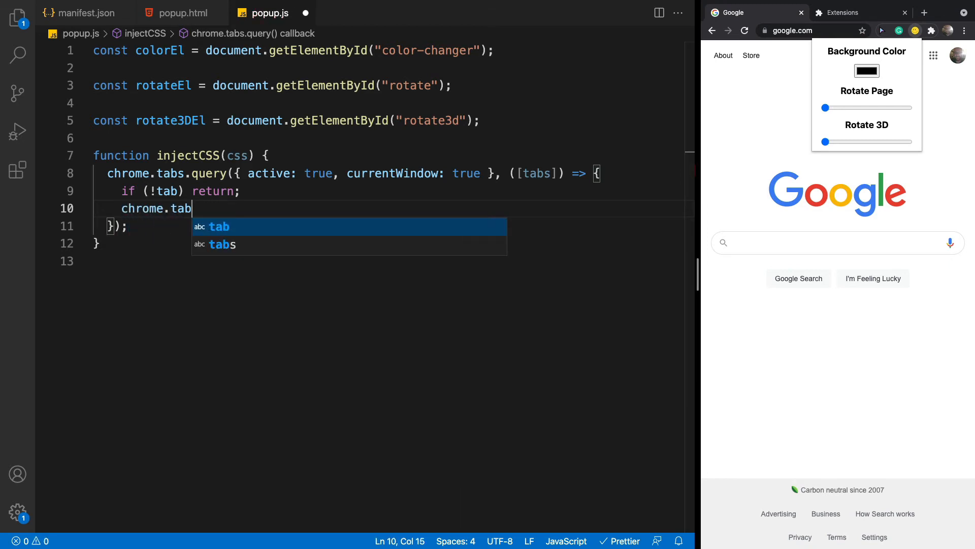
text(s.q)
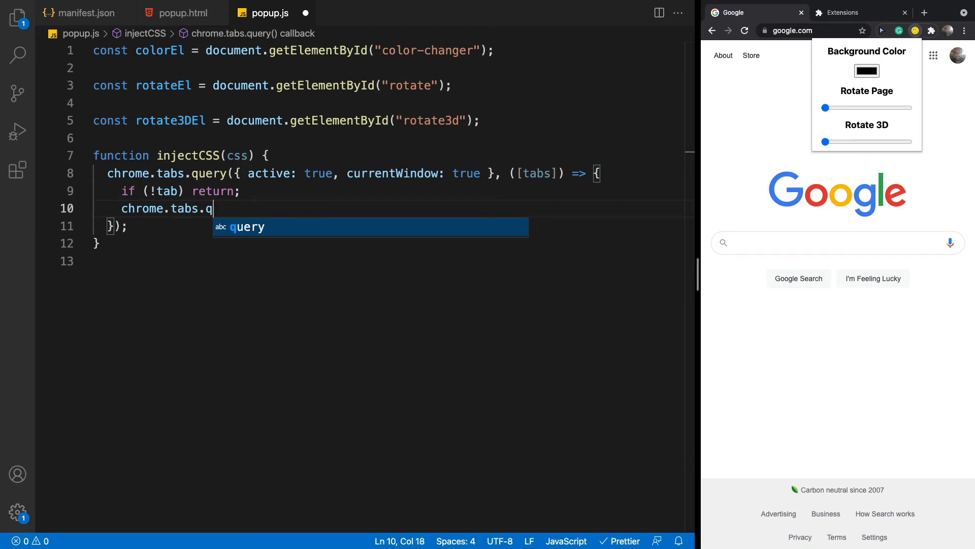
key(backspace)
text(scripting)
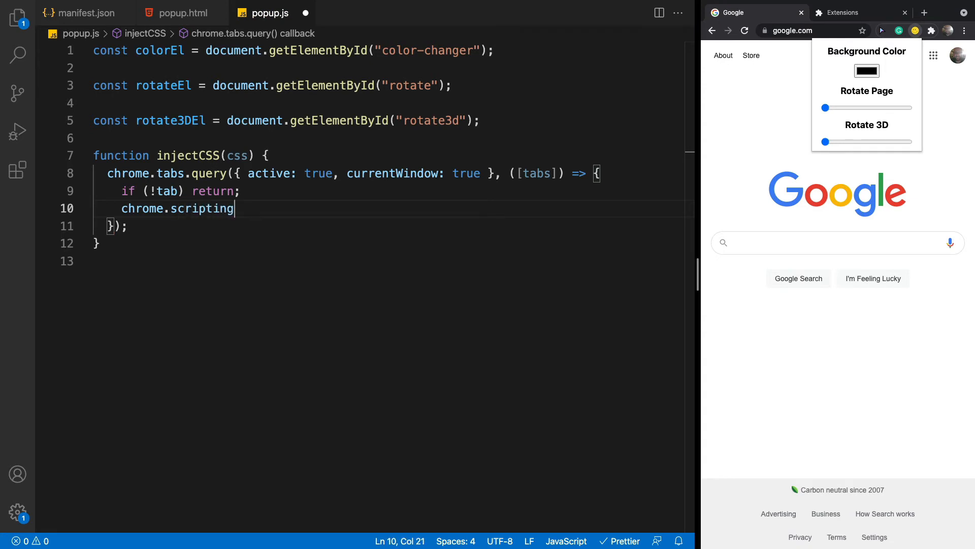
text(.inse)
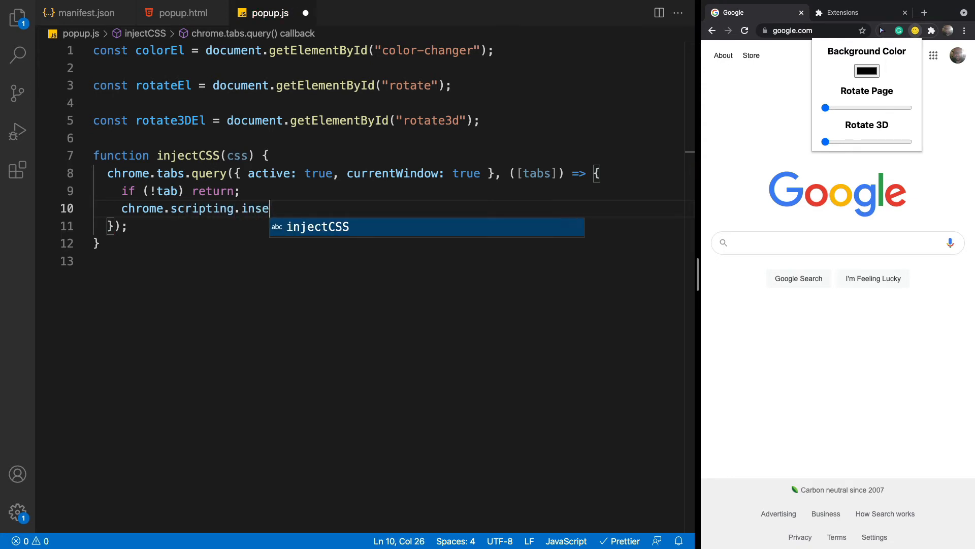
text(rt)
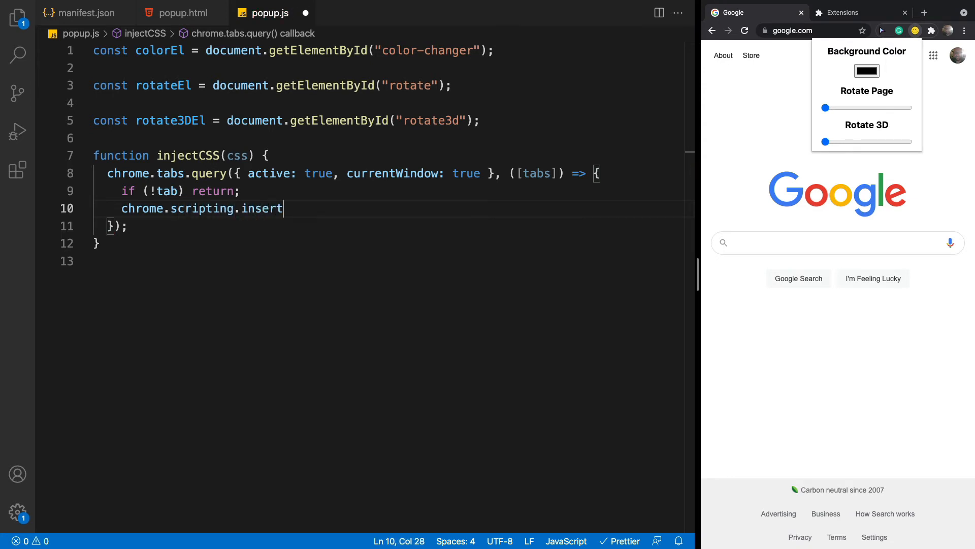
text(CSS({}))
text(css,)
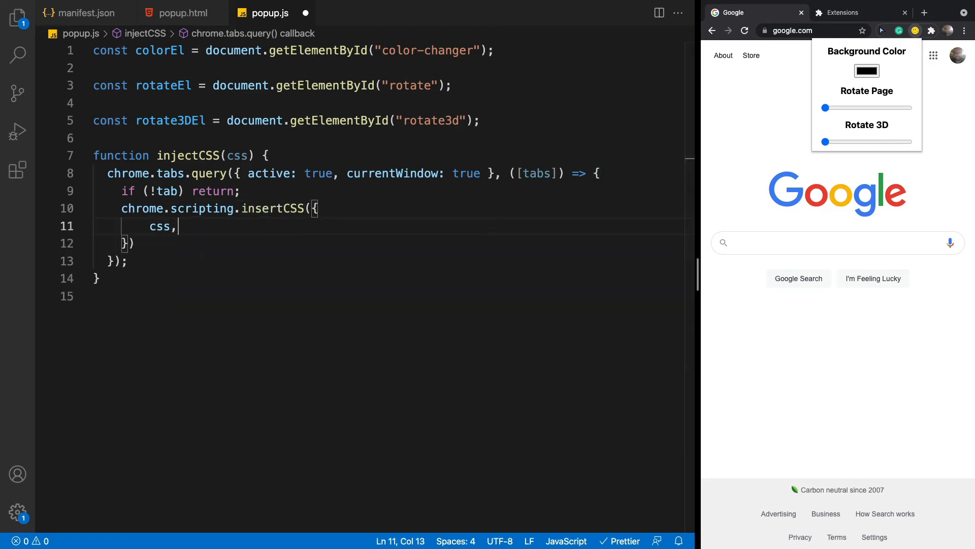
text(target: {)
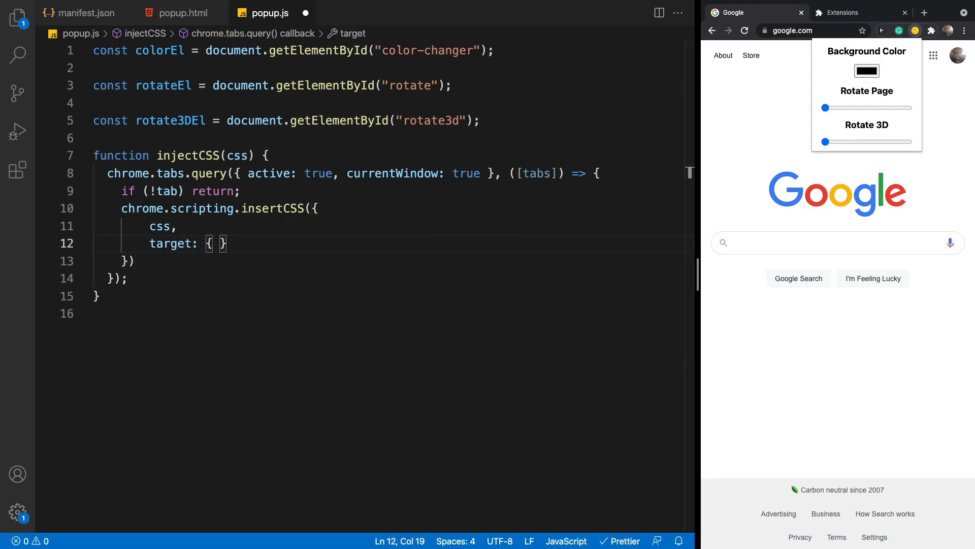
text(tabId:)
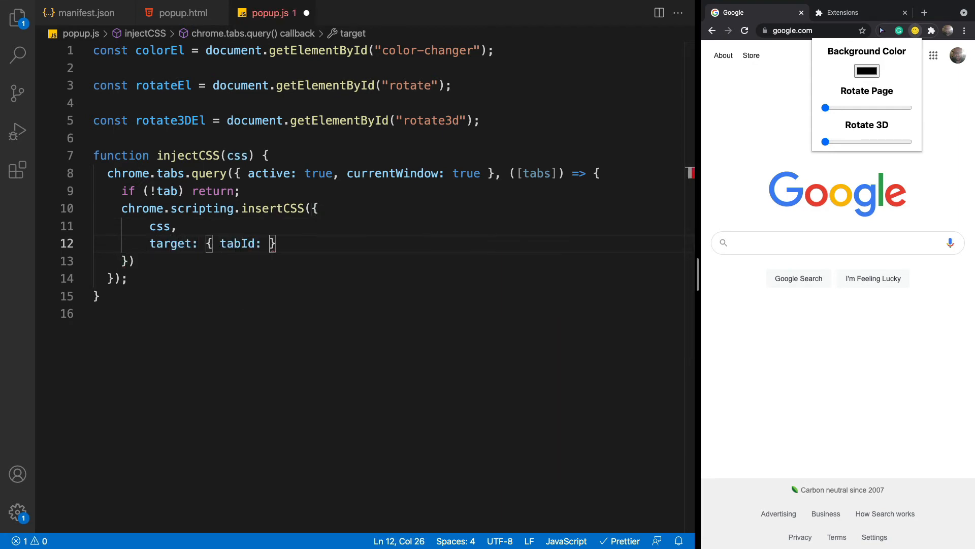
text(tab.id)
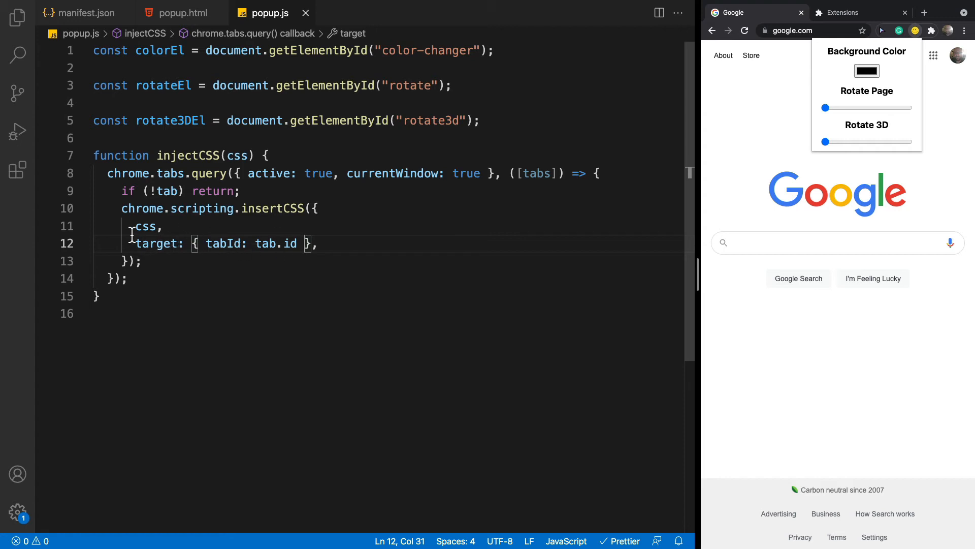
Rename the callback's tabs parameter to tab so the insertCSS target resolves
double_click(146, 225)
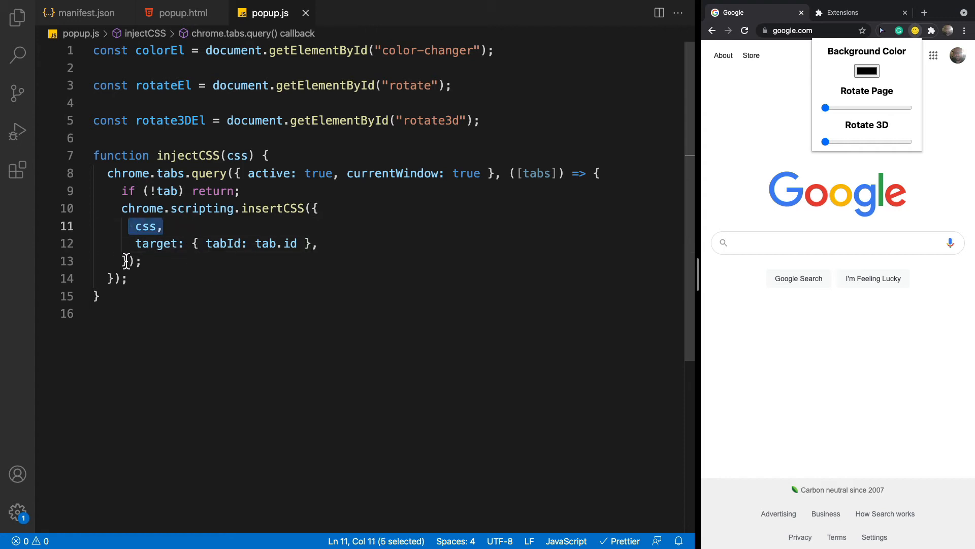
click(481, 119)
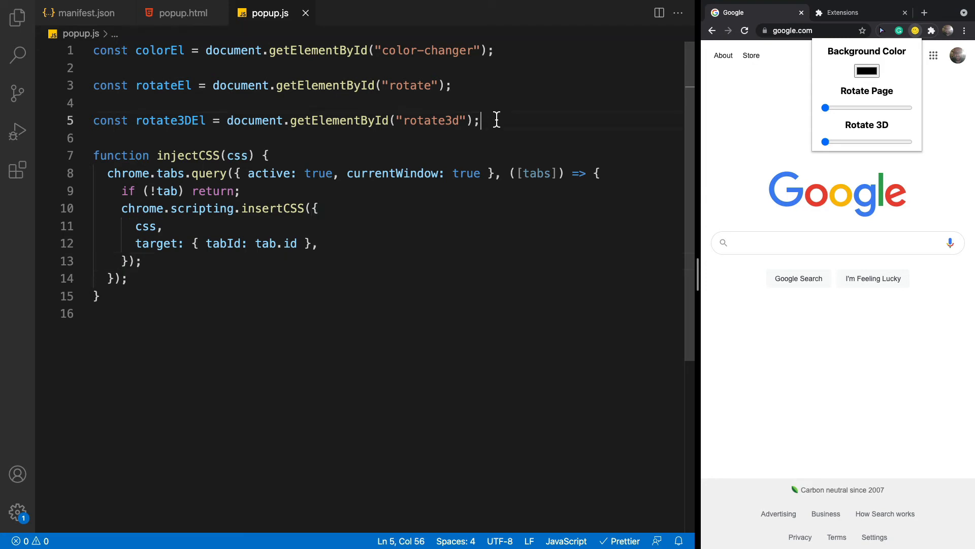
mouse_move(532, 152)
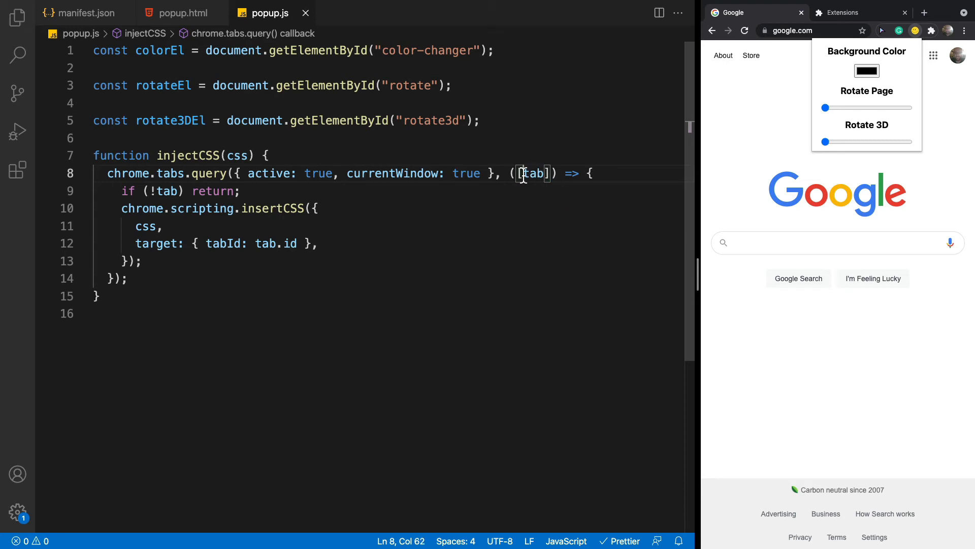
double_click(533, 173)
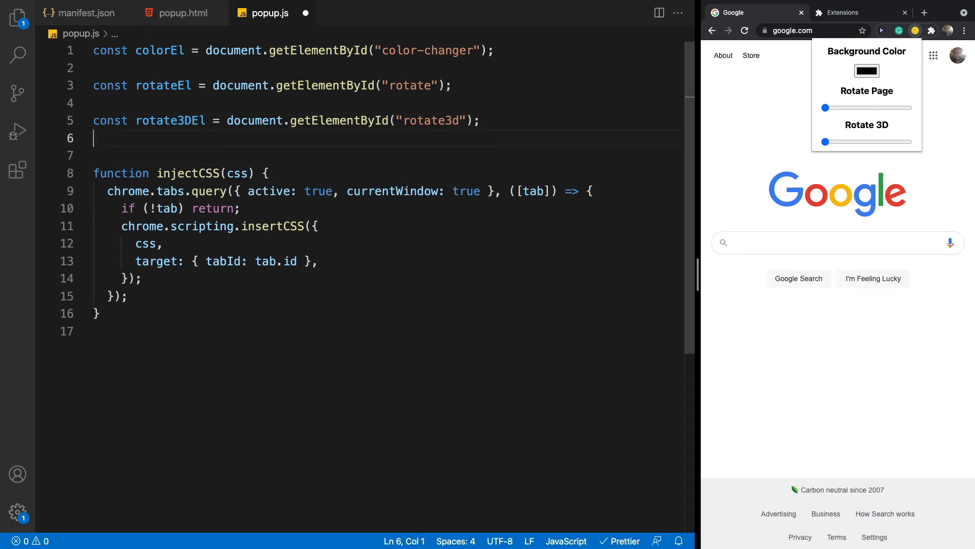
Add an 'input' event listener on colorEl below the element declarations
key(Enter)
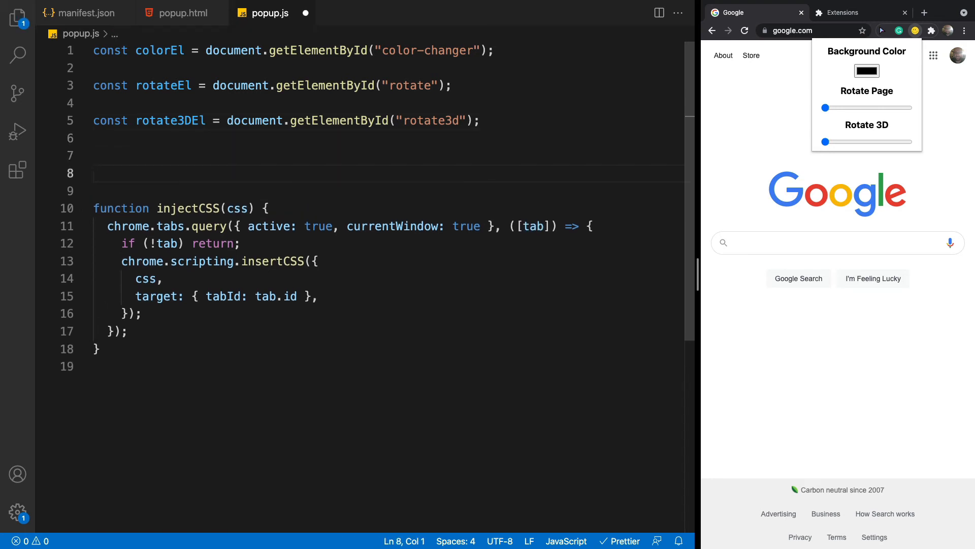
text(c)
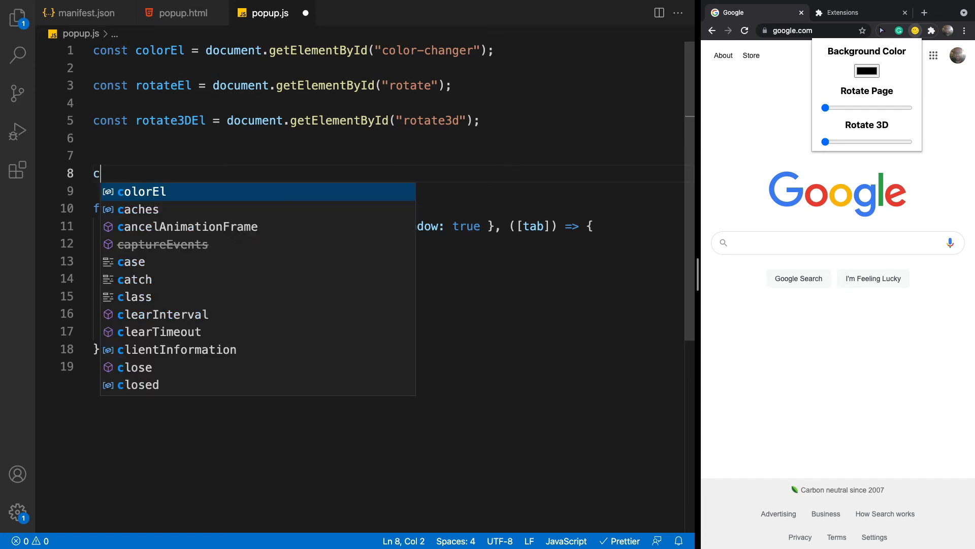
text(olorEl.addEventListener('input',)
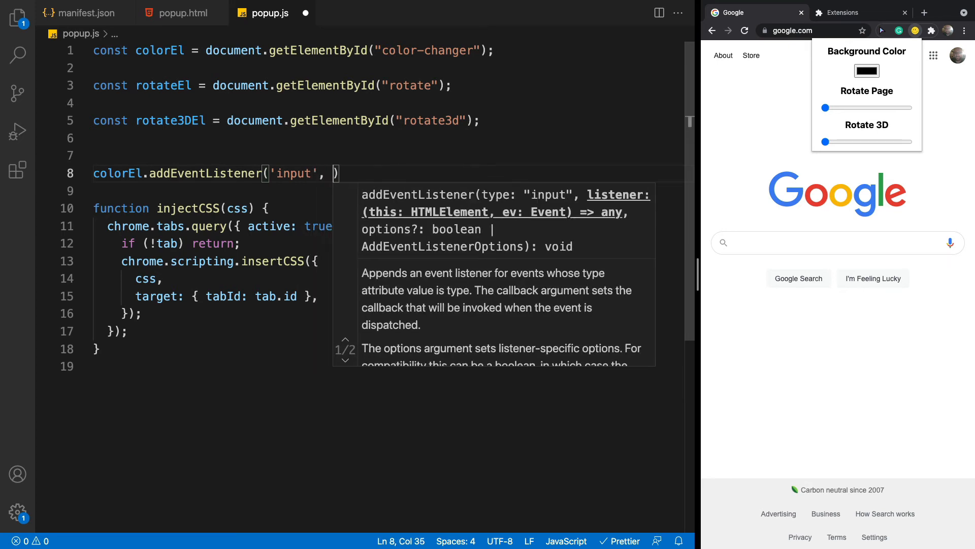
text(())
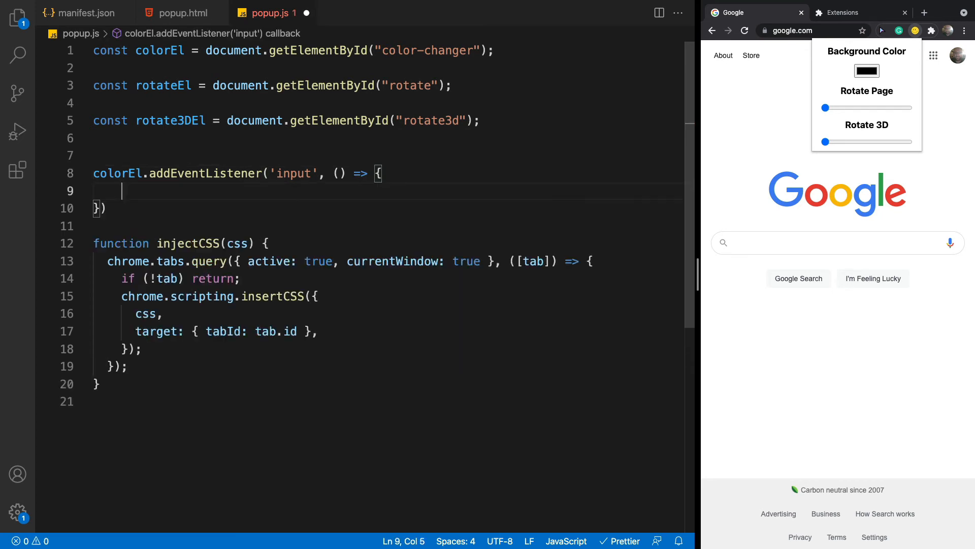
text(i)
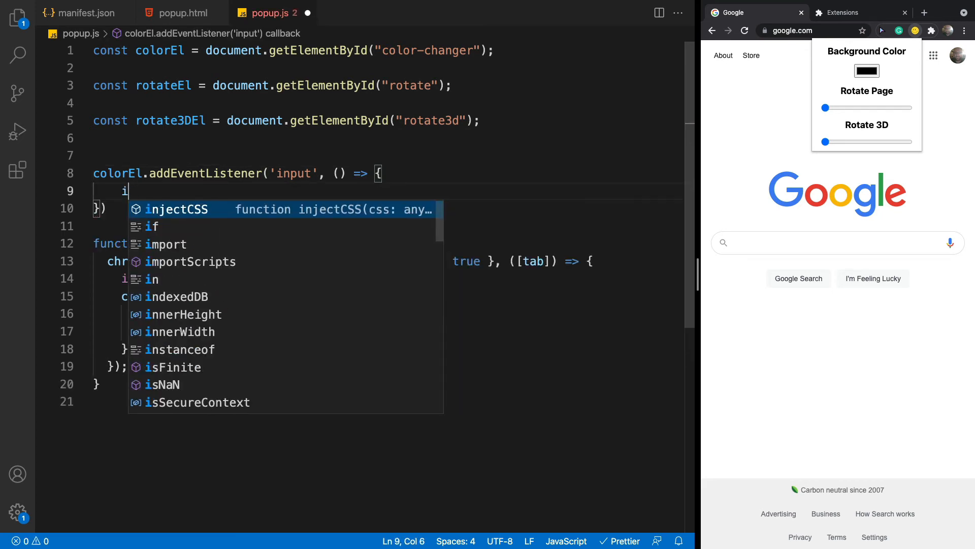
text(njectCSS()
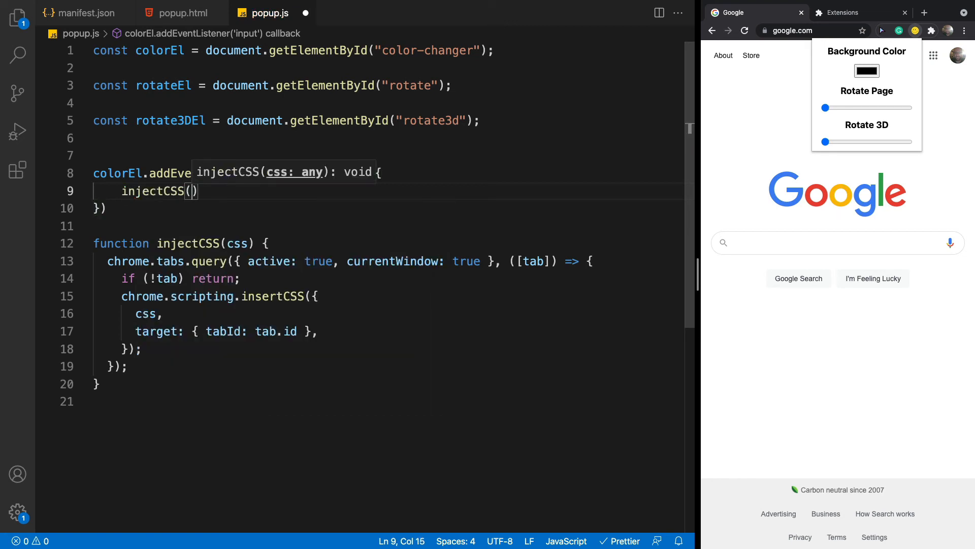
Inject a body rule setting background-color to ${colorEl.value}!important from the listener
text(`b)
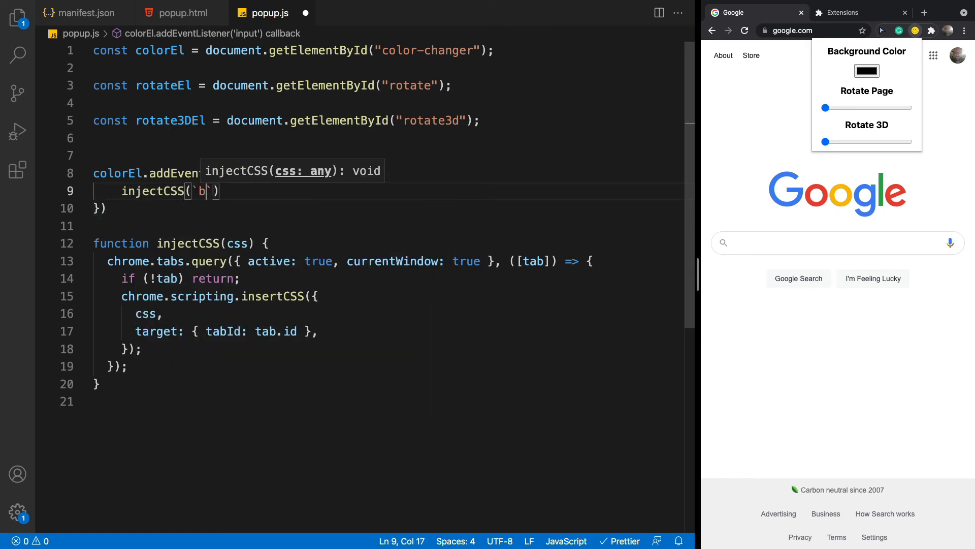
text(ody {)
text(background-color)
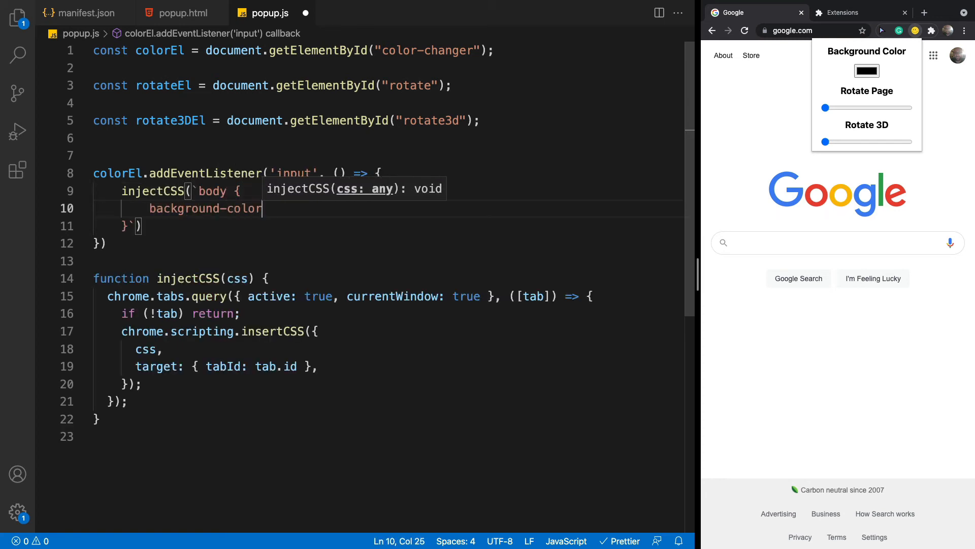
text(:)
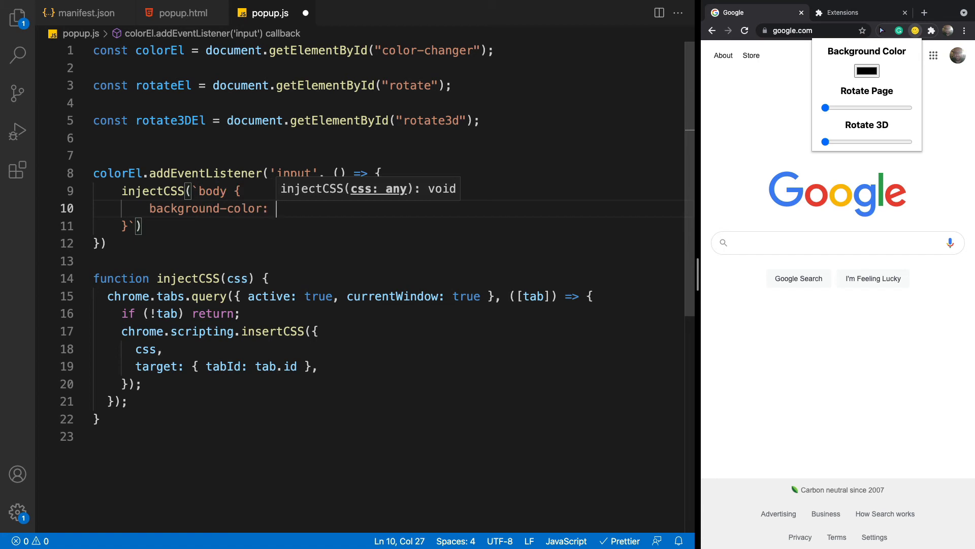
text(${colorEl.value)
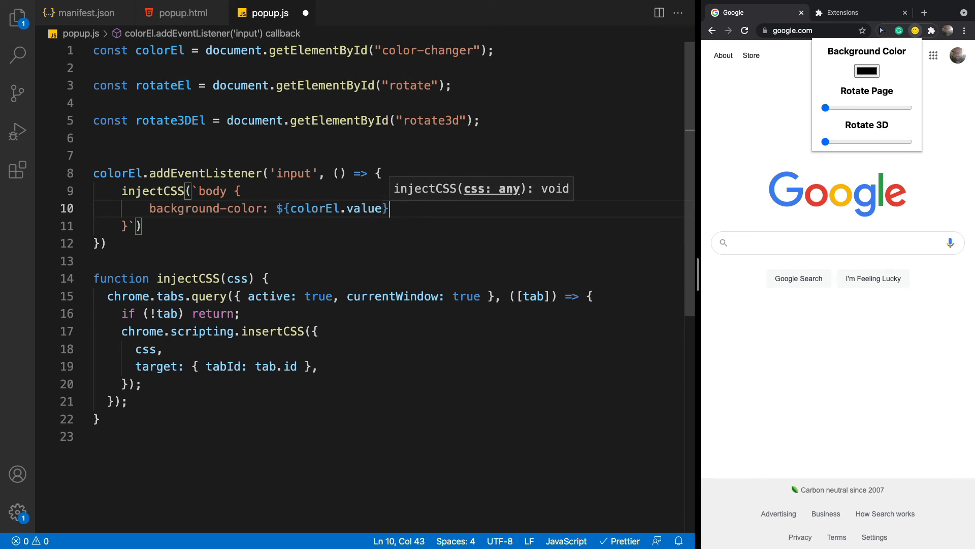
text(!important;)
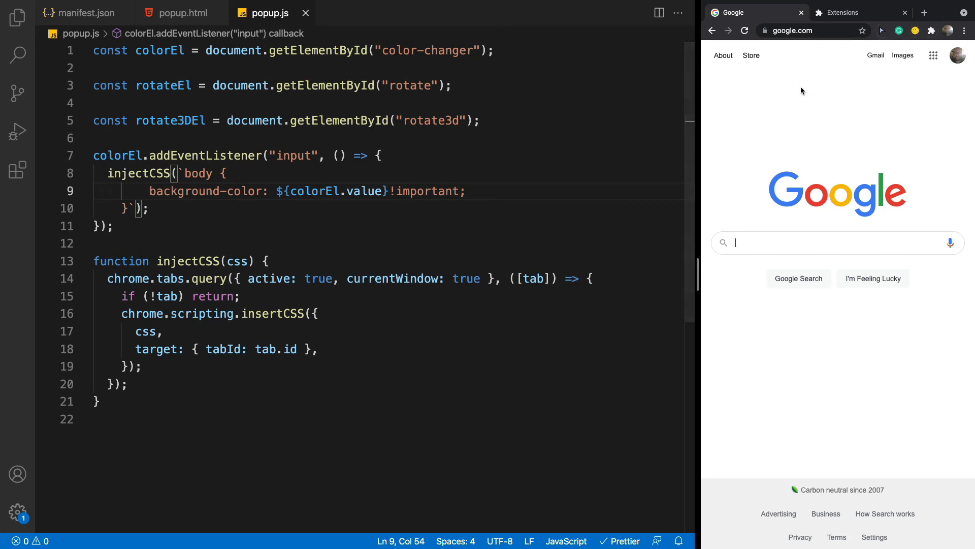
Pick a purple in the popup's Background Color swatch so the Google page turns purple
click(916, 30)
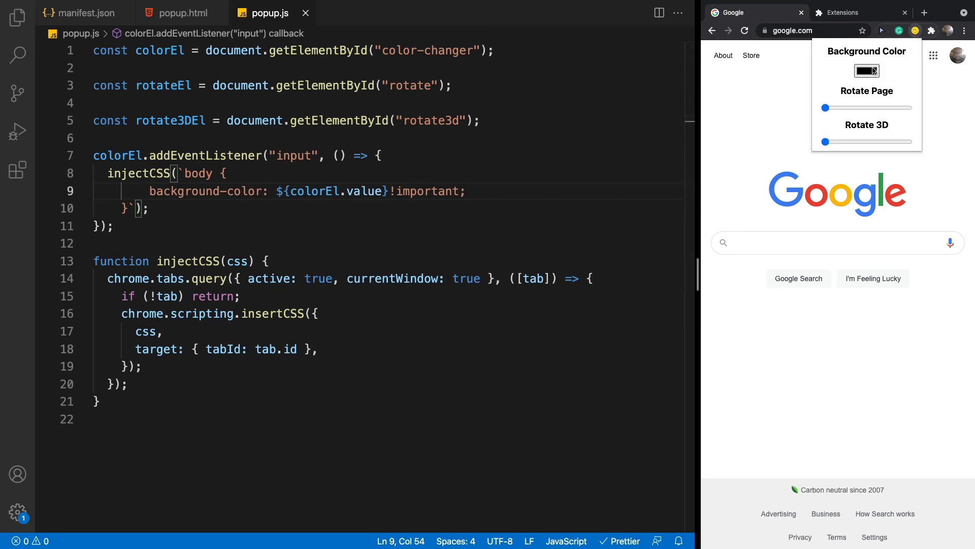
click(867, 70)
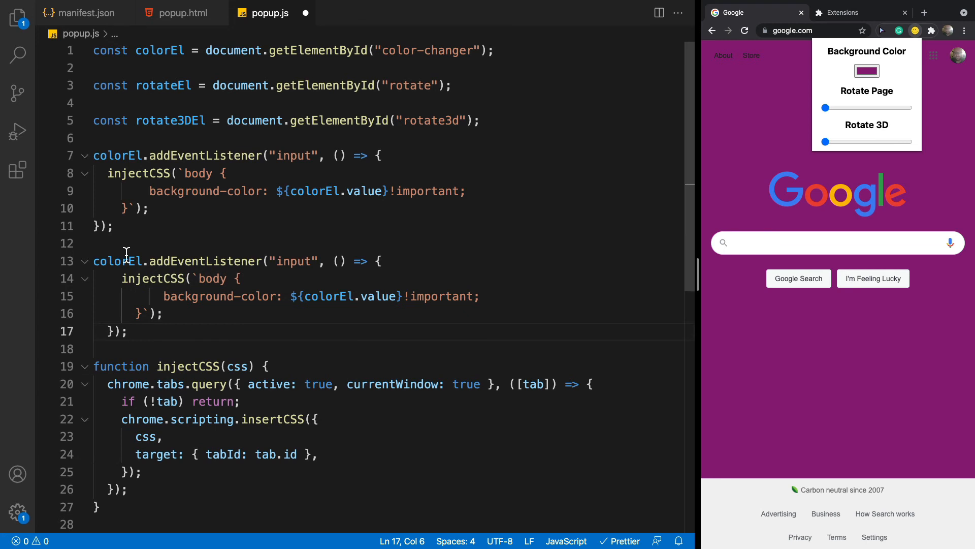
Point the copied listener at rotateEl with transform: rotate(${rotateEl.value}deg)!important
double_click(118, 261)
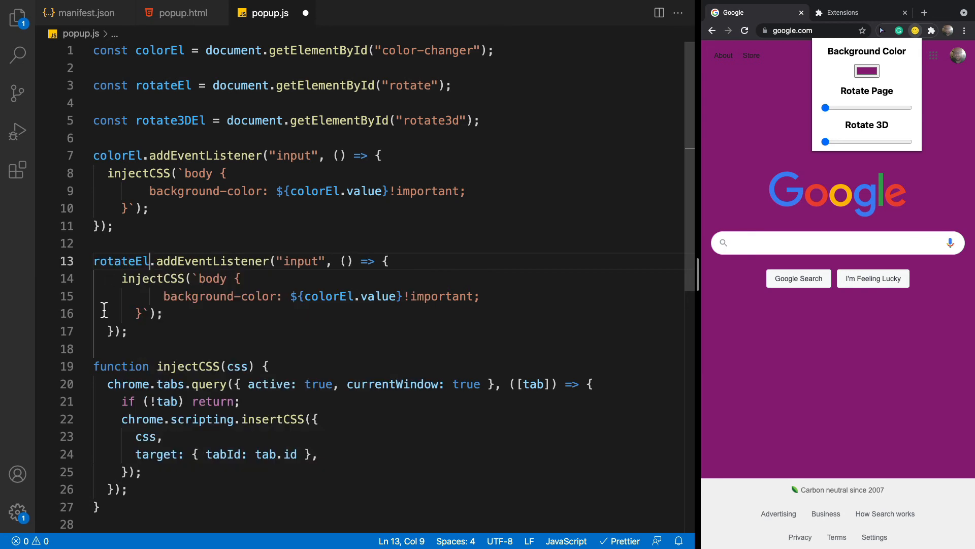
double_click(219, 296)
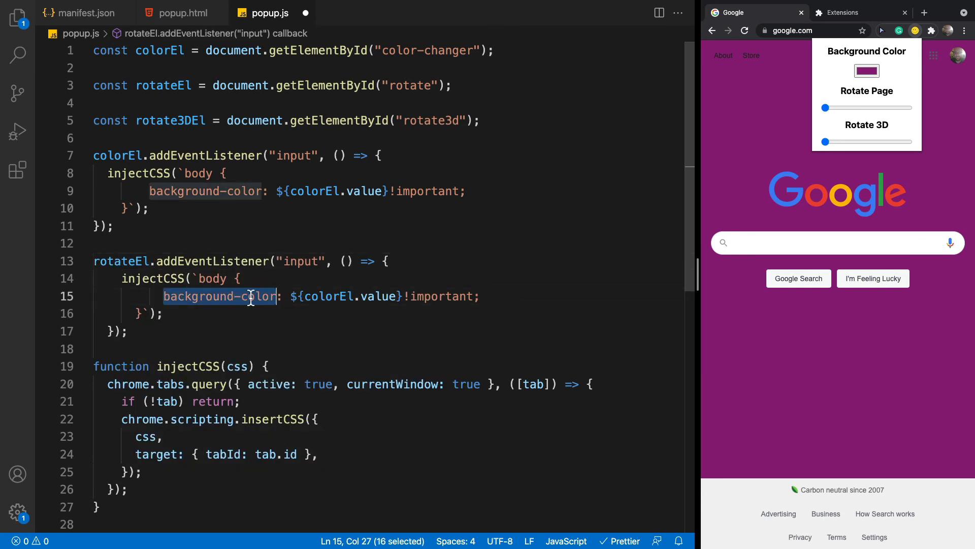
text(tra)
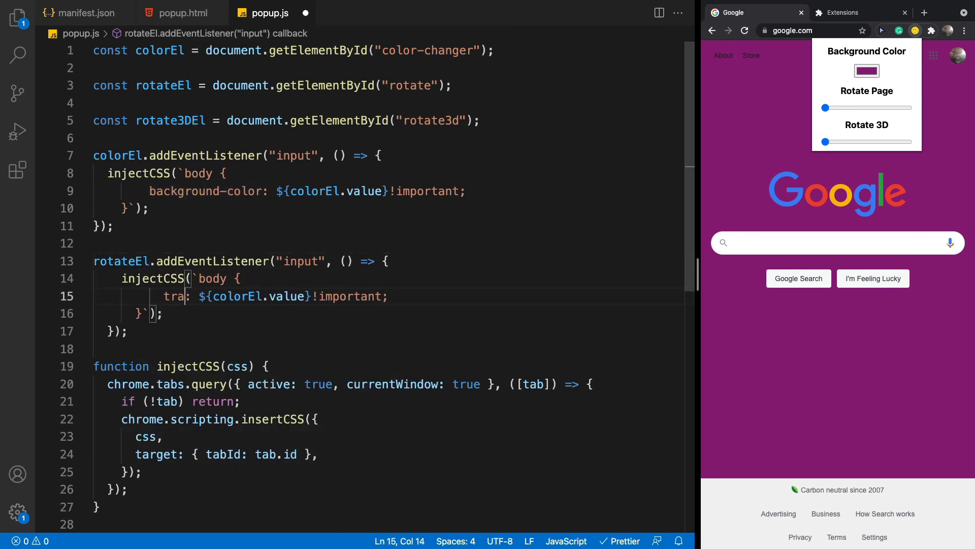
text(nsform)
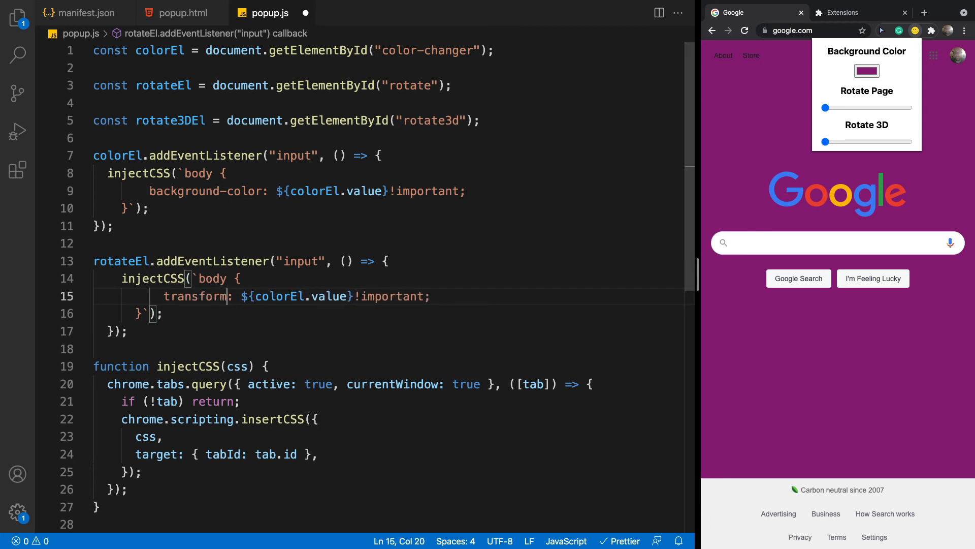
text(ra)
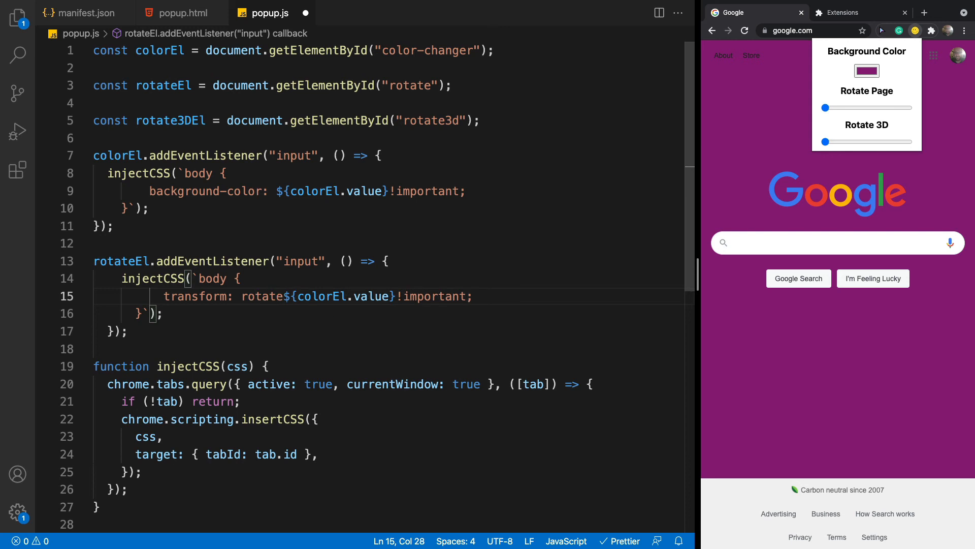
text(()
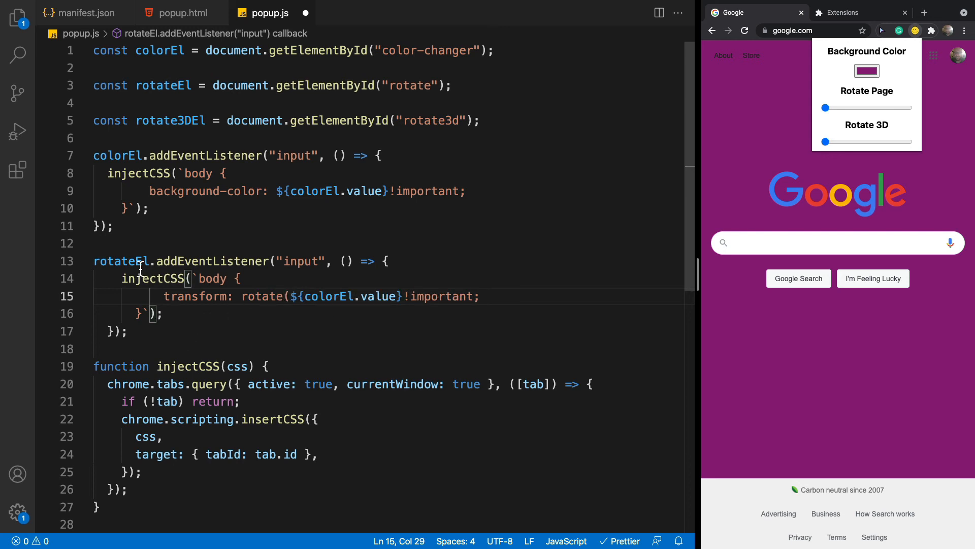
text(rotateEl)
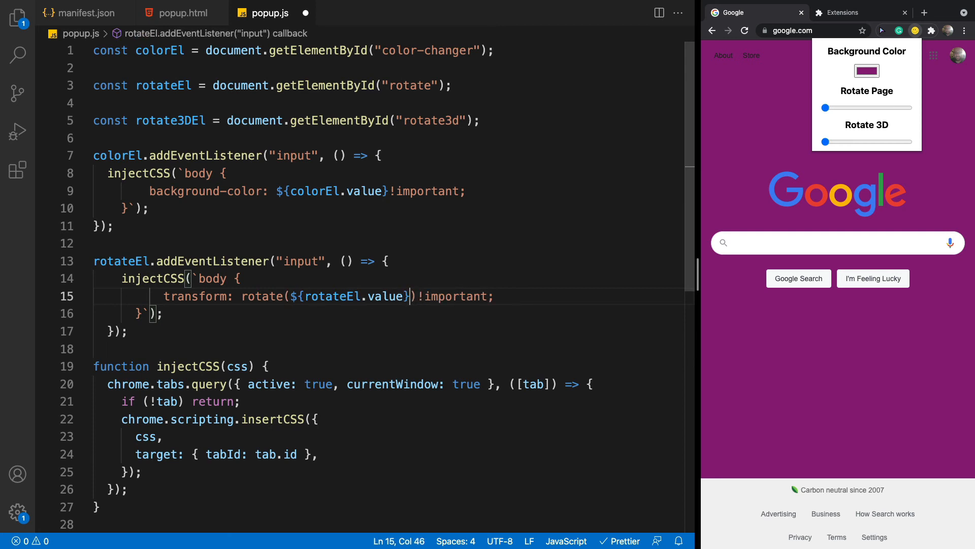
text(deg)
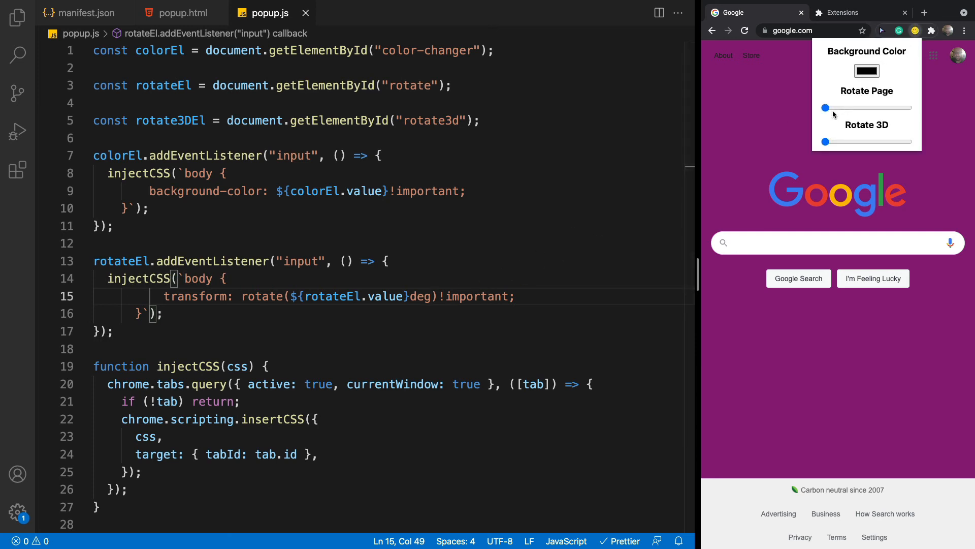
Drag the Rotate slider in the popup to rotate the Google page
drag(826, 107, 908, 107)
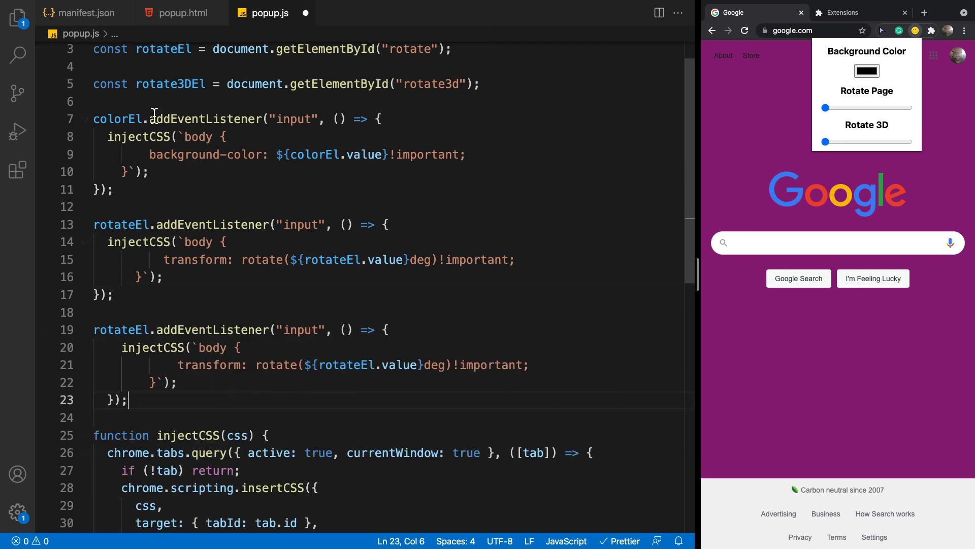
Point the third listener at rotate3DEl with rotate3d(1,1,1,${rotate3DEl.value}deg)!important, then tilt the Google page with the slider
double_click(170, 84)
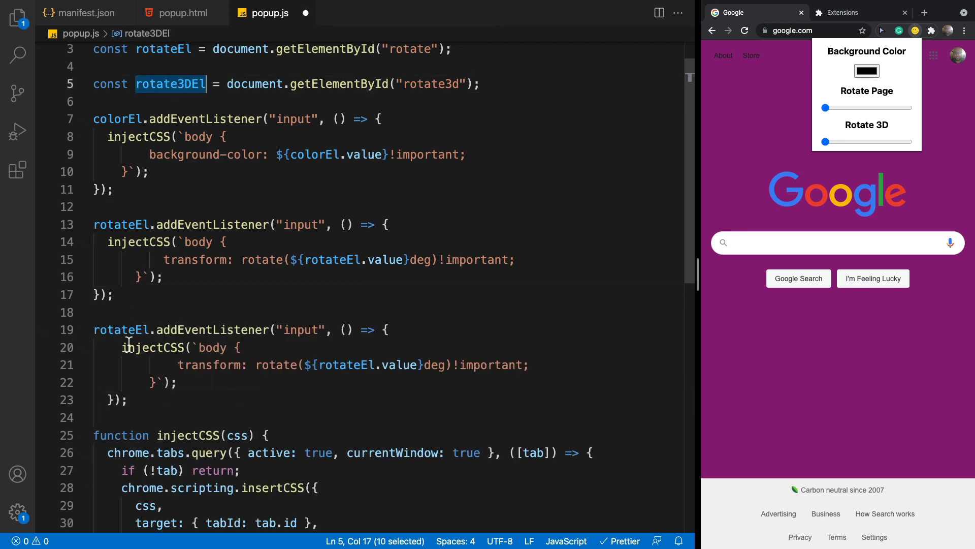
double_click(347, 365)
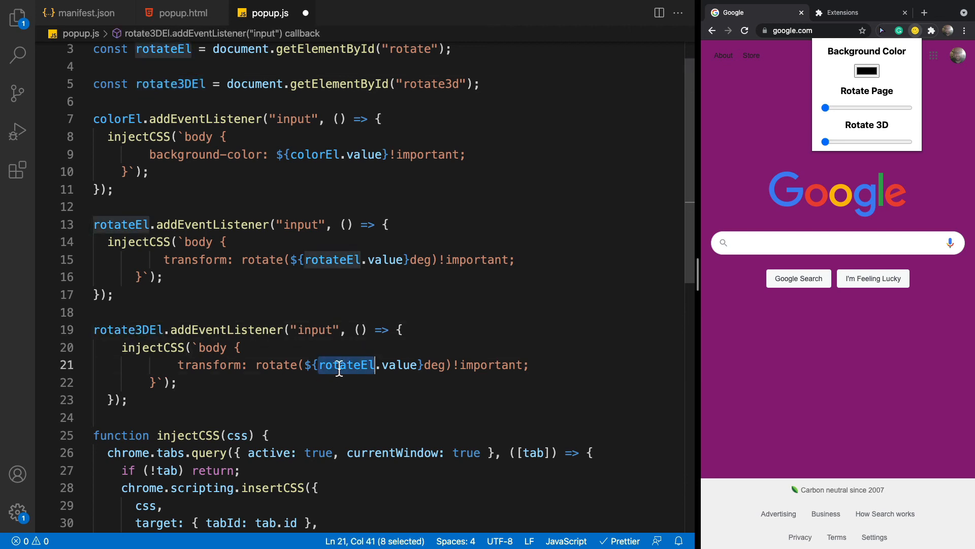
text(rotate3DEl)
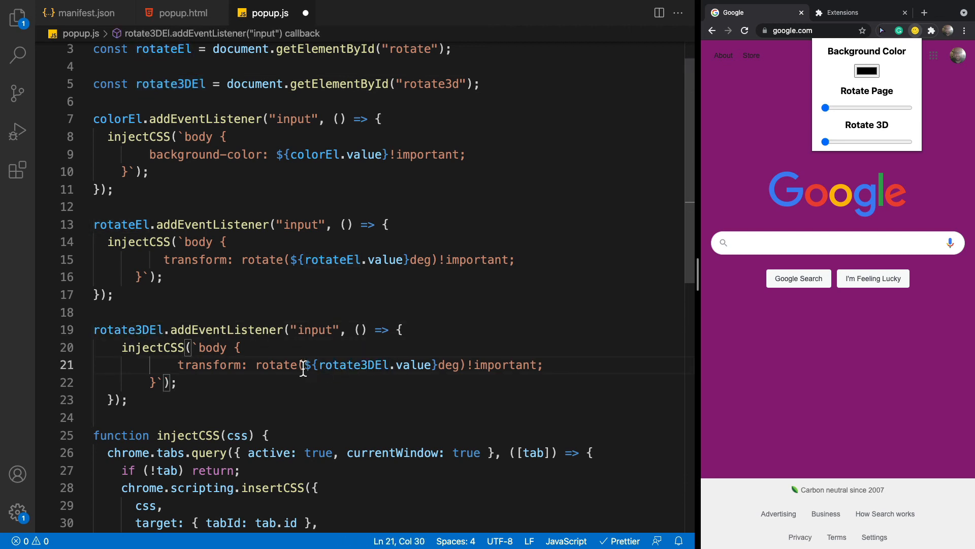
text(3d)
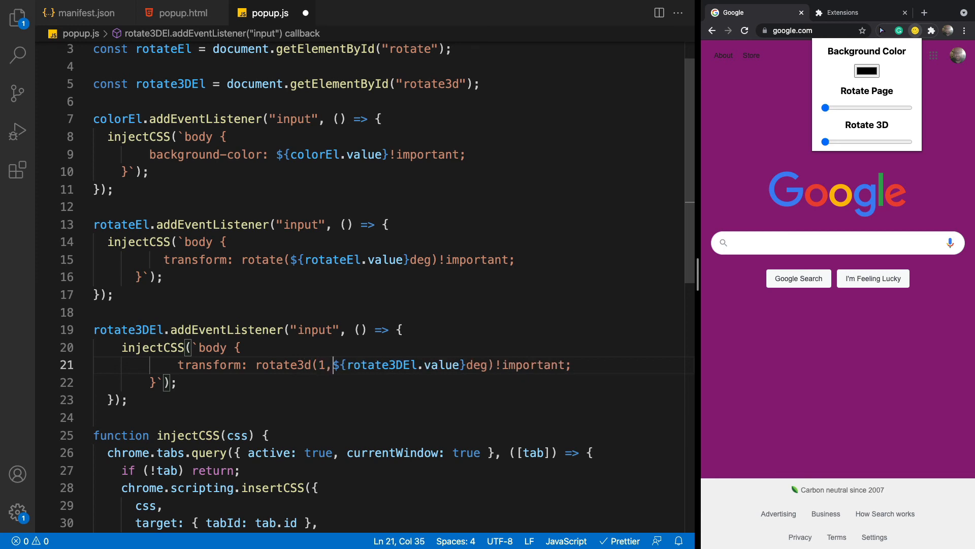
text(1,1)
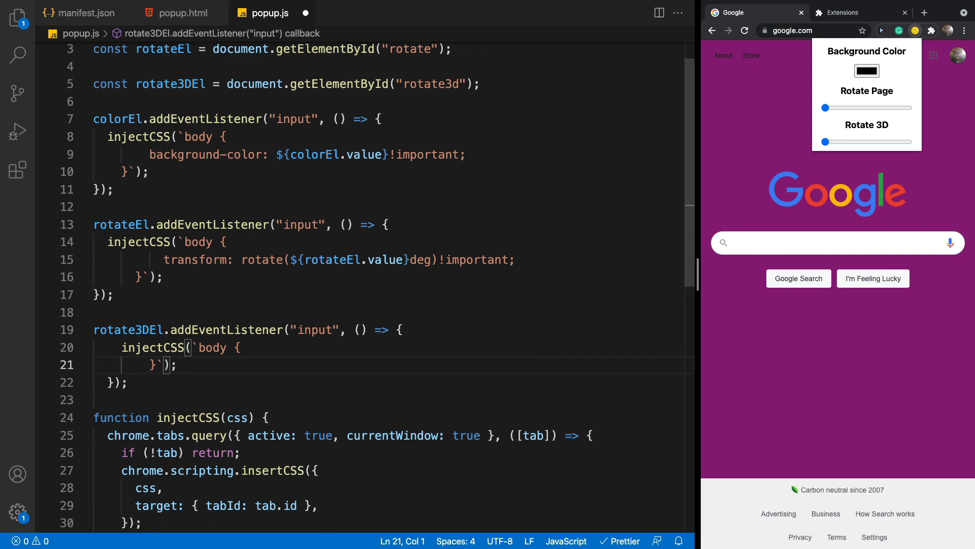
text(transform: rotate3d(1,1,1,${rotate3DEl.value}deg)!important;)
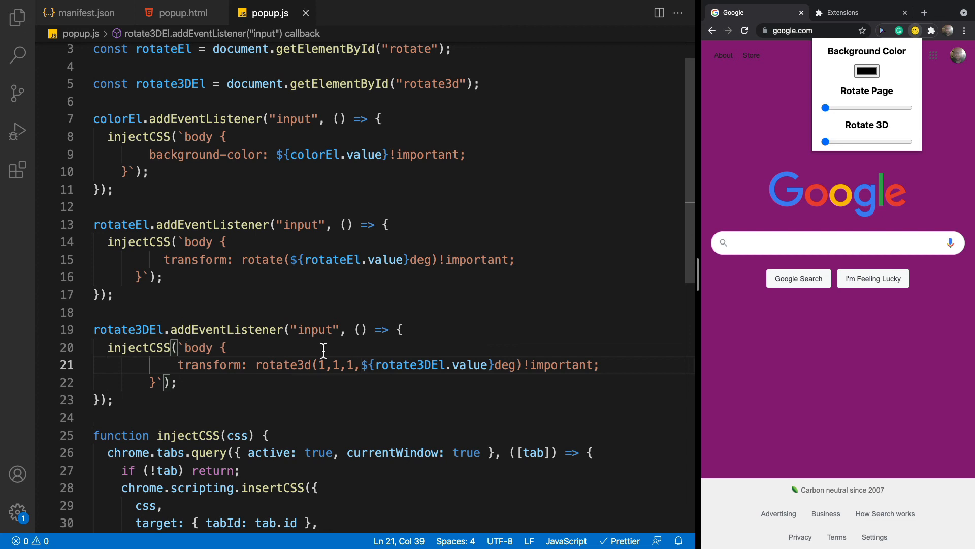
mouse_move(836, 156)
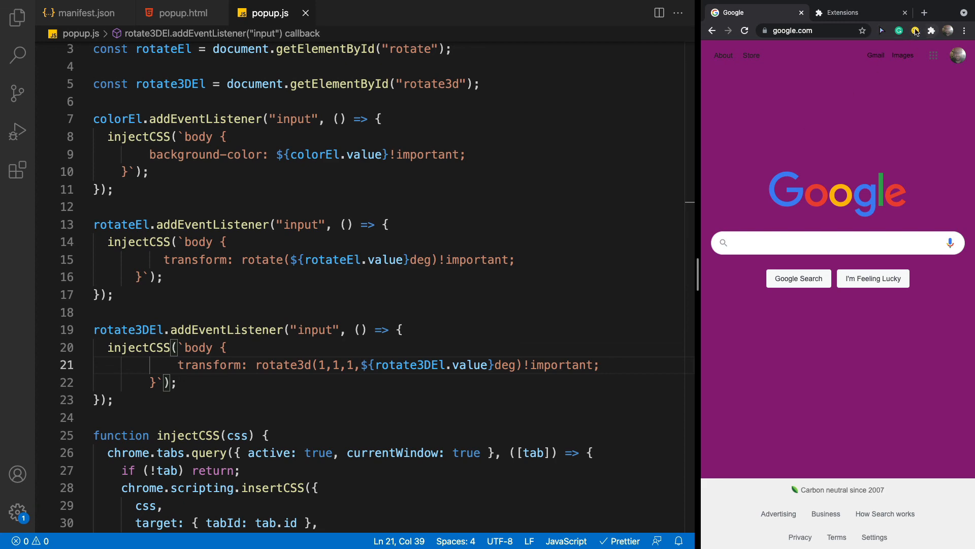
drag(824, 142, 897, 143)
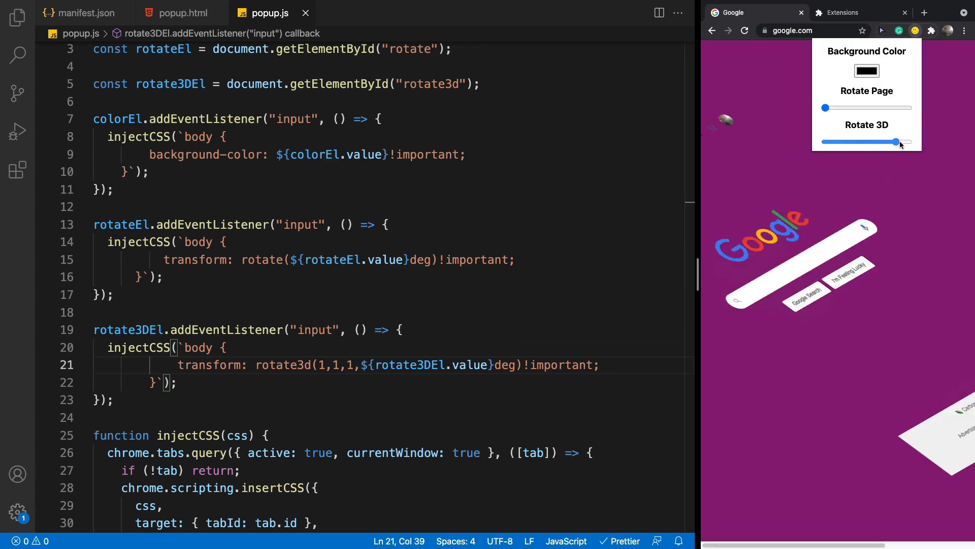